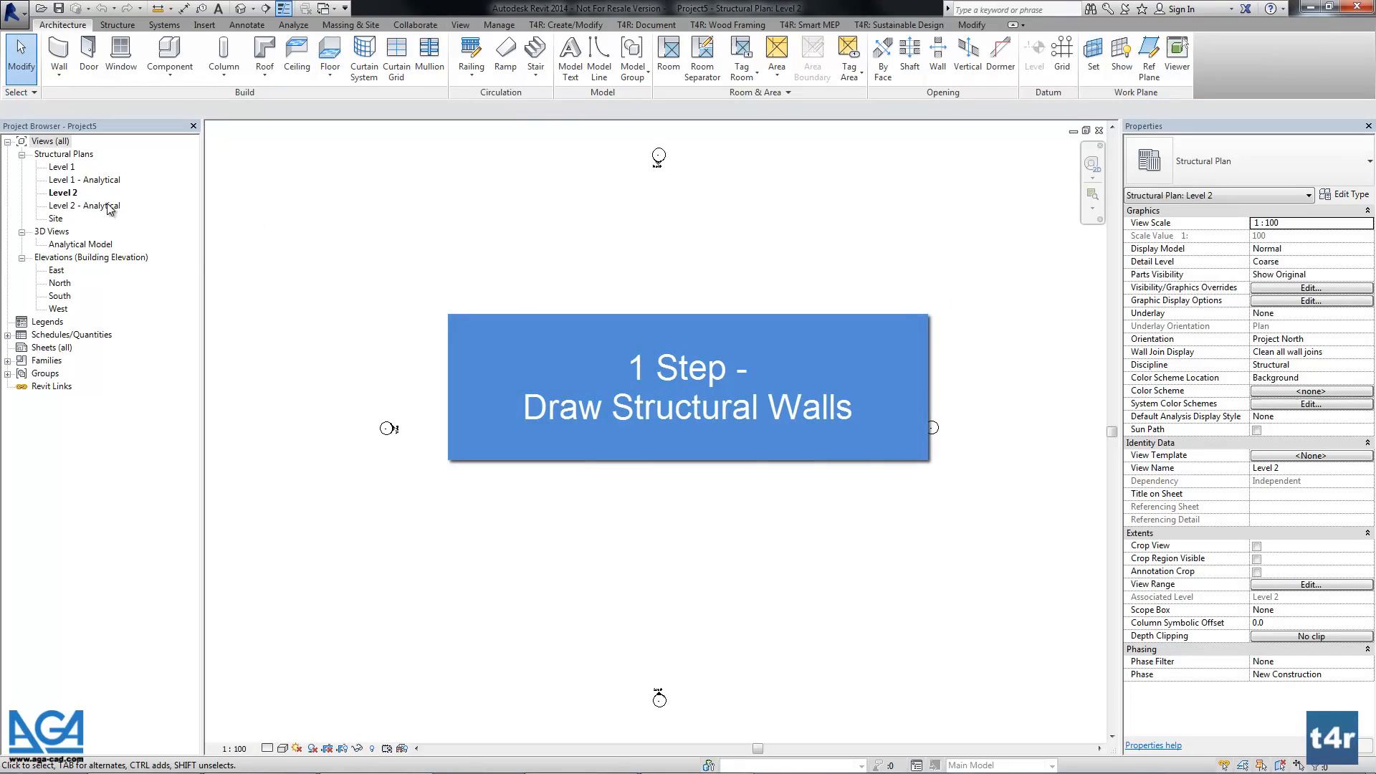
# Begin drawing structural walls on the Level 1 structural plan using Wall: Structural.
pyautogui.doubleClick(62, 167)
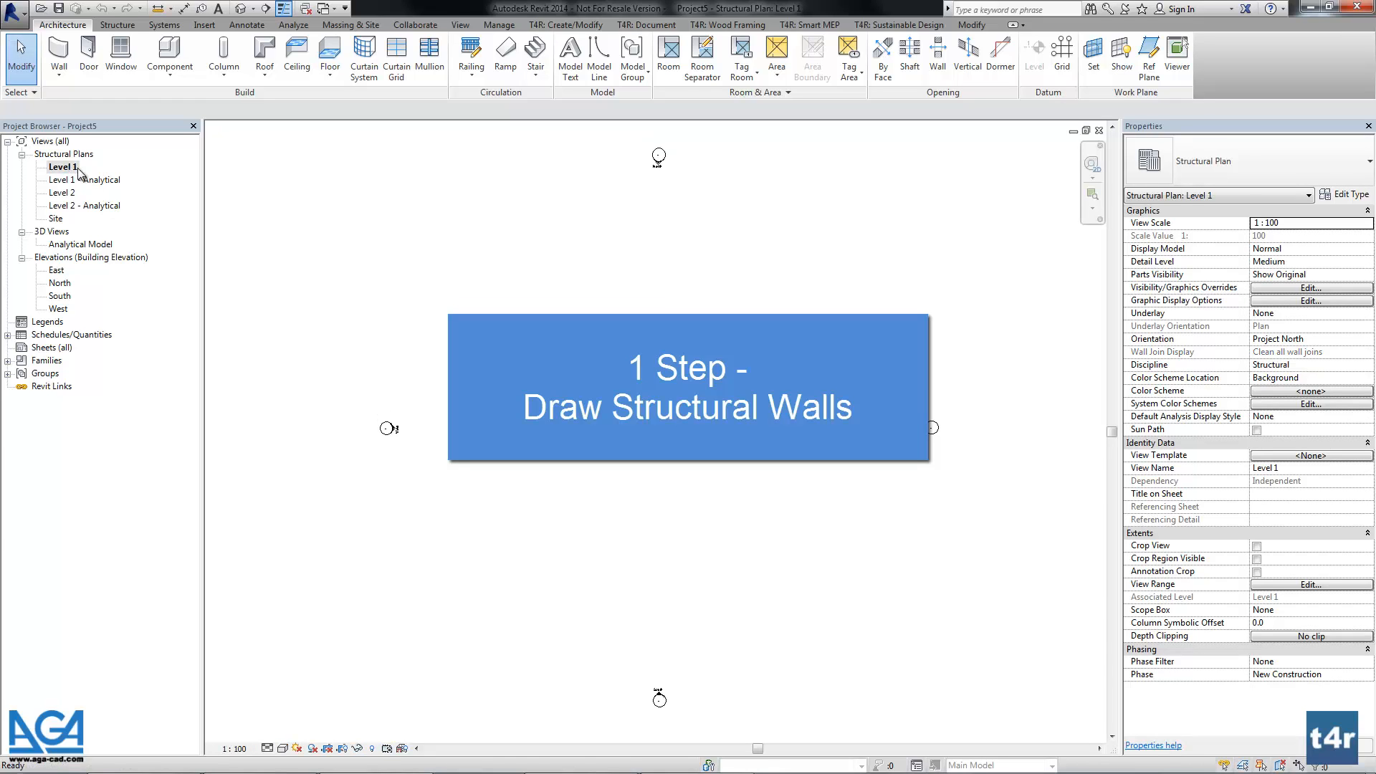
pyautogui.click(57, 53)
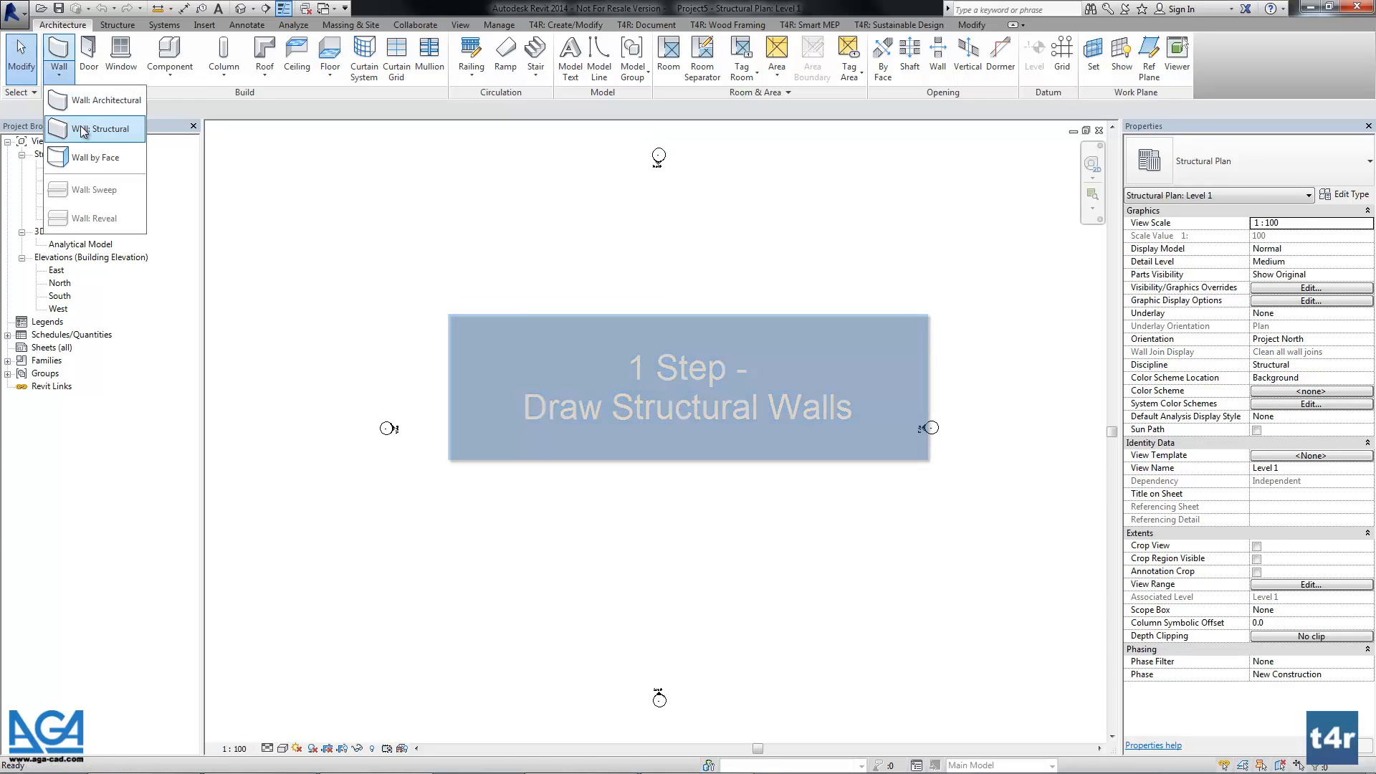
pyautogui.click(107, 129)
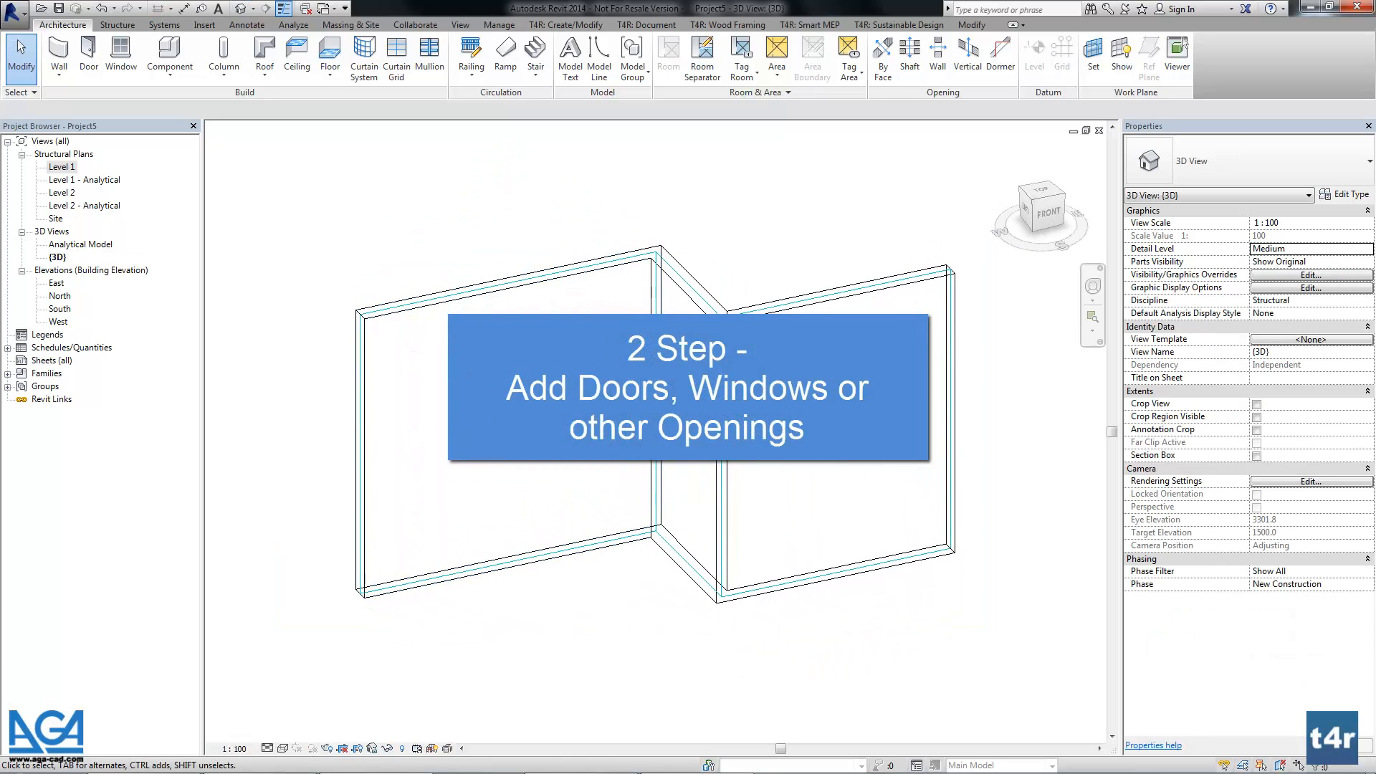
# Place an M_Door-Opening on the right wall and 0600 x 1800mm square openings on the left wall.
pyautogui.click(87, 55)
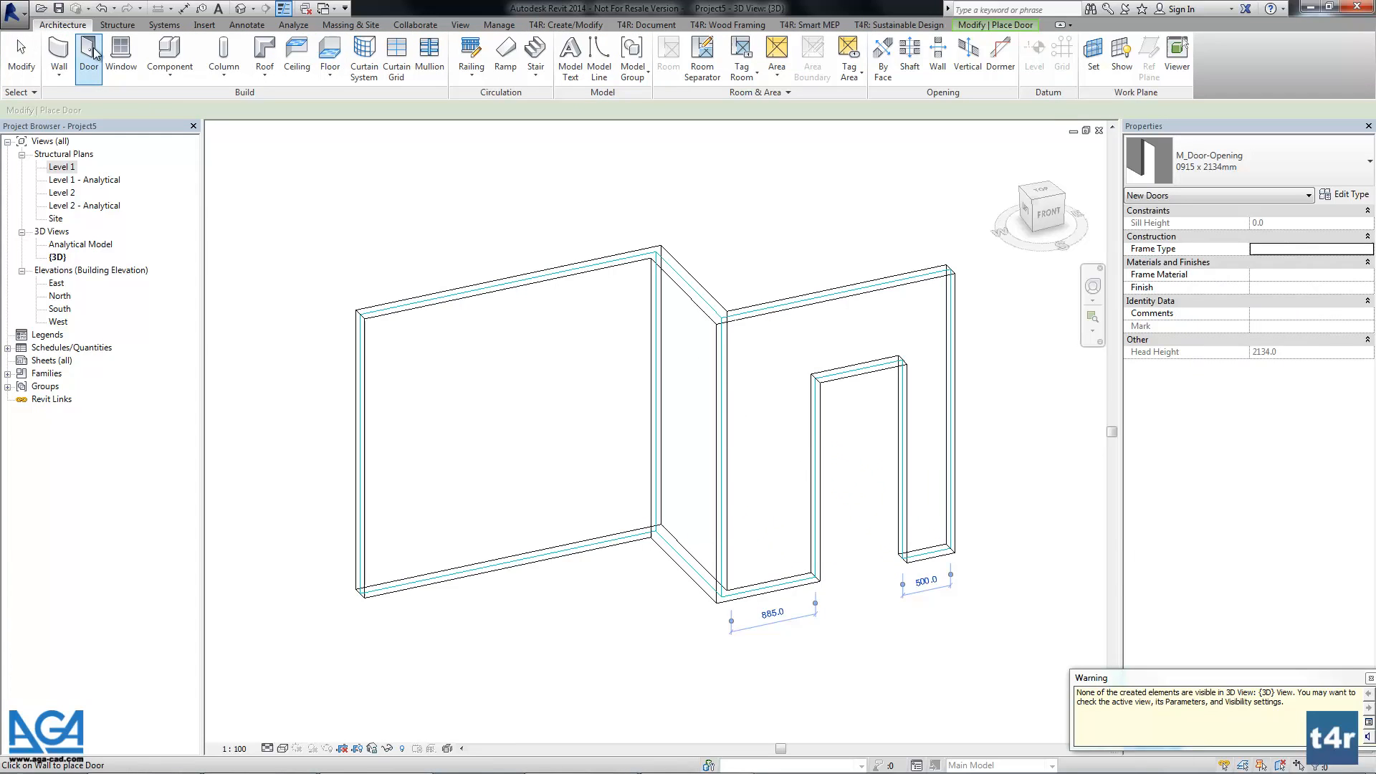
pyautogui.click(120, 54)
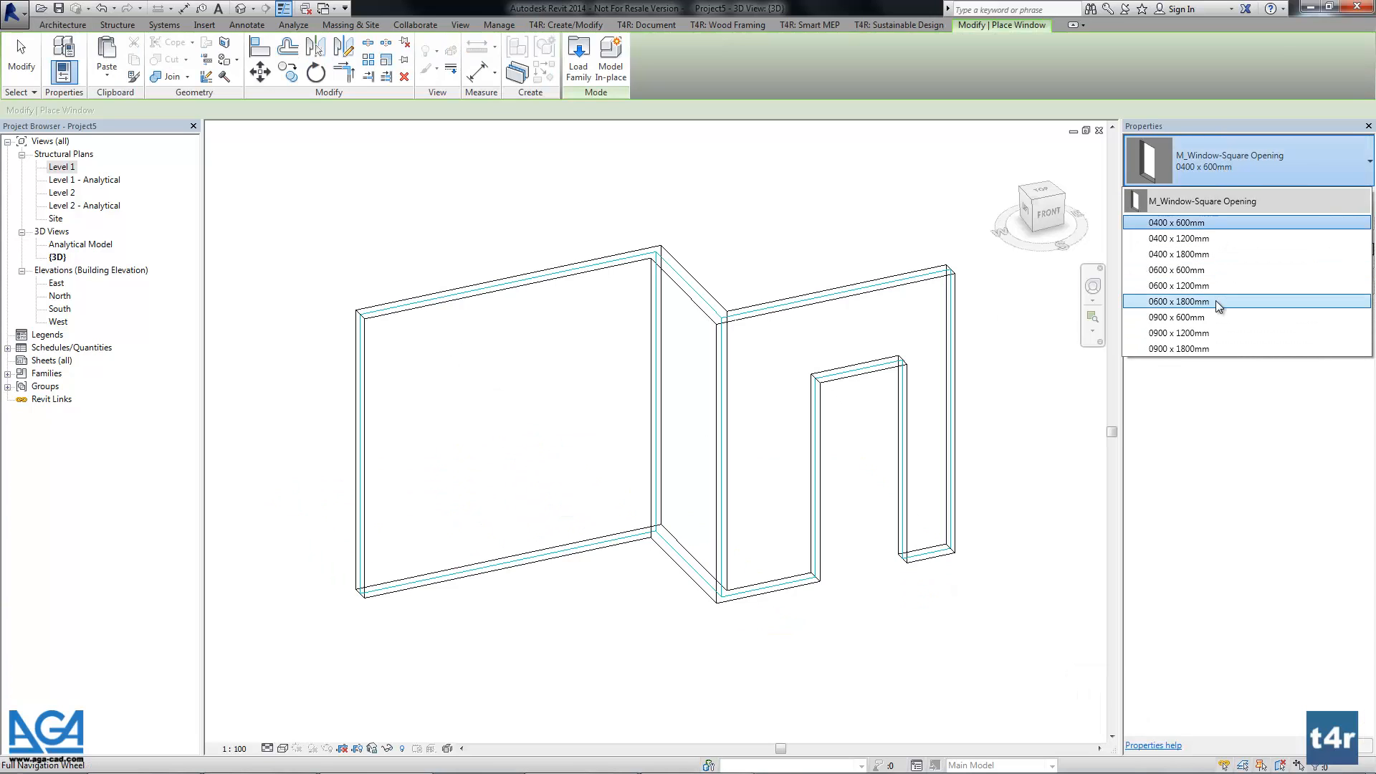
pyautogui.click(1178, 301)
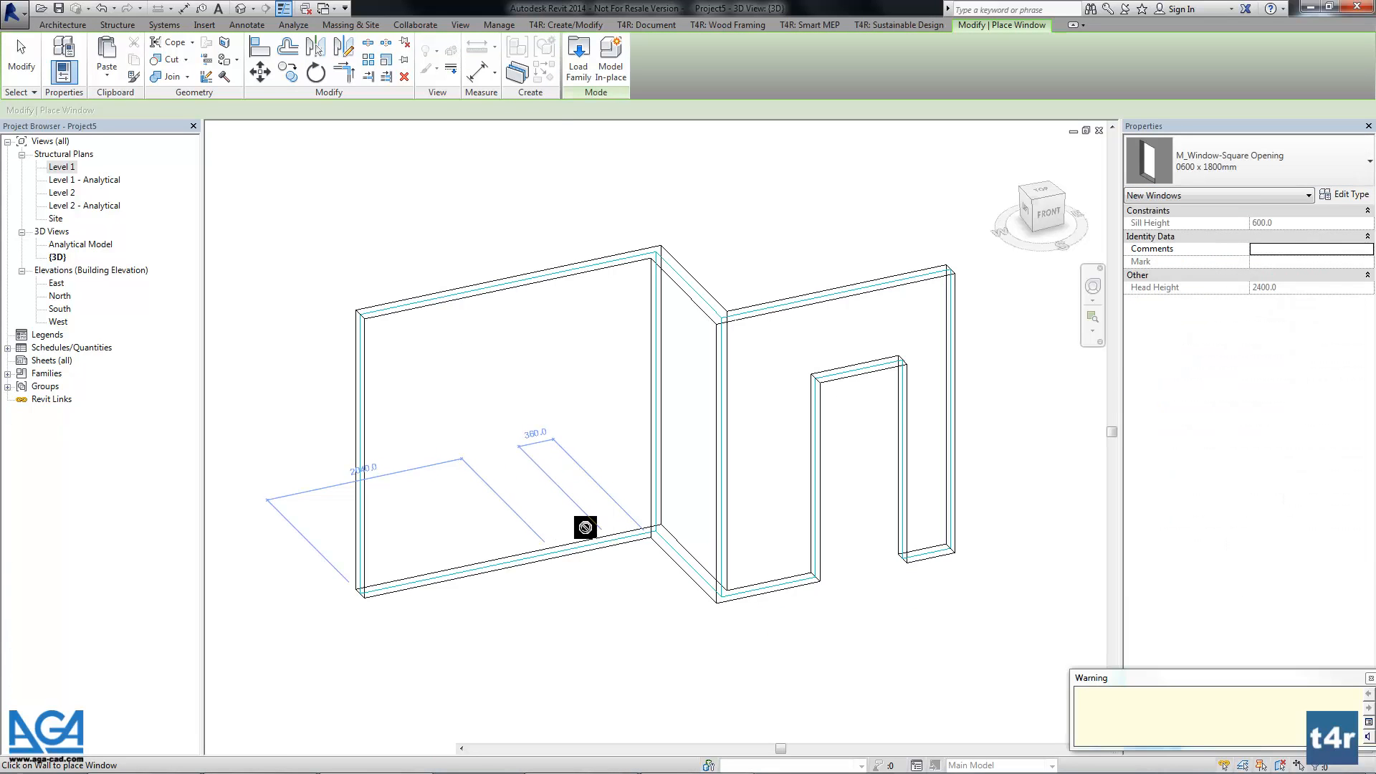
pyautogui.click(585, 528)
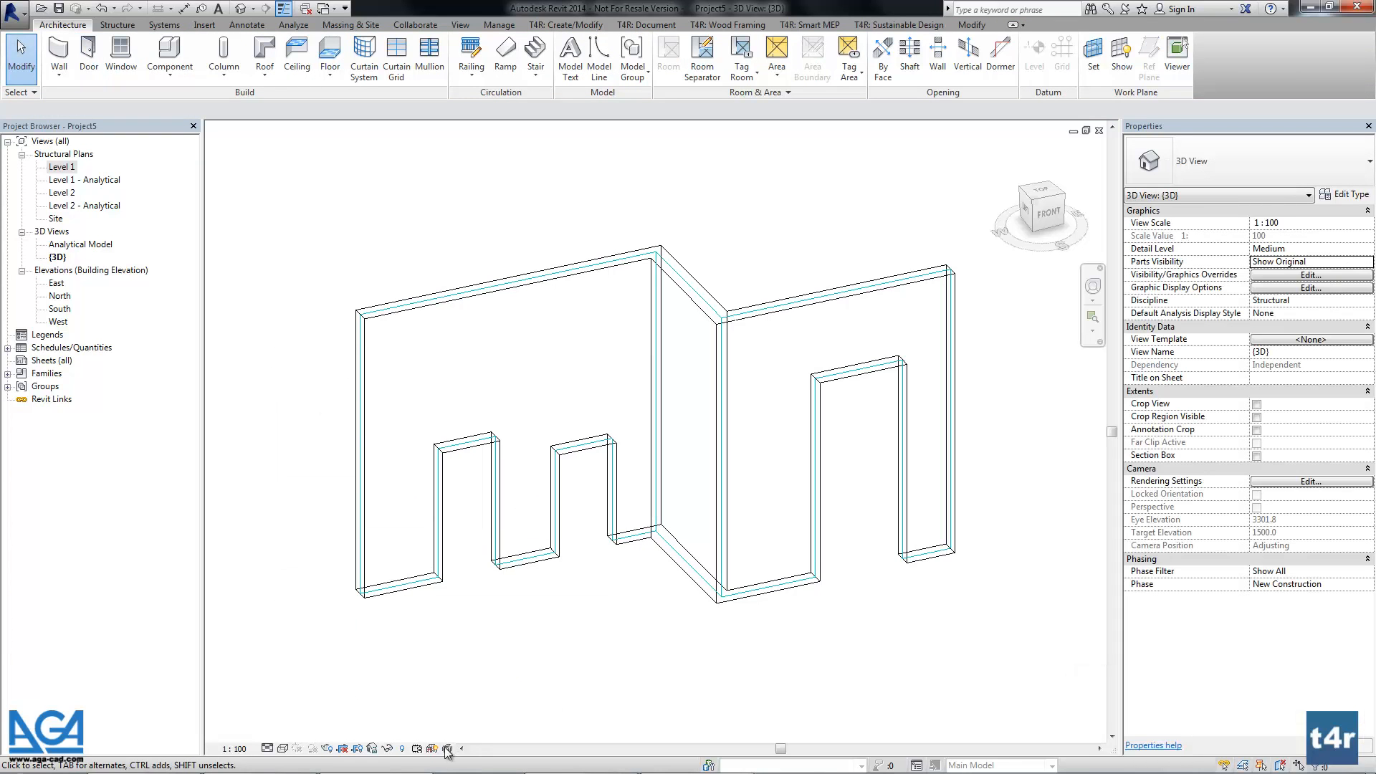
# Filter the selection to the two windows, change them to 0600 x 1200mm and raise the sill height.
pyautogui.click(446, 750)
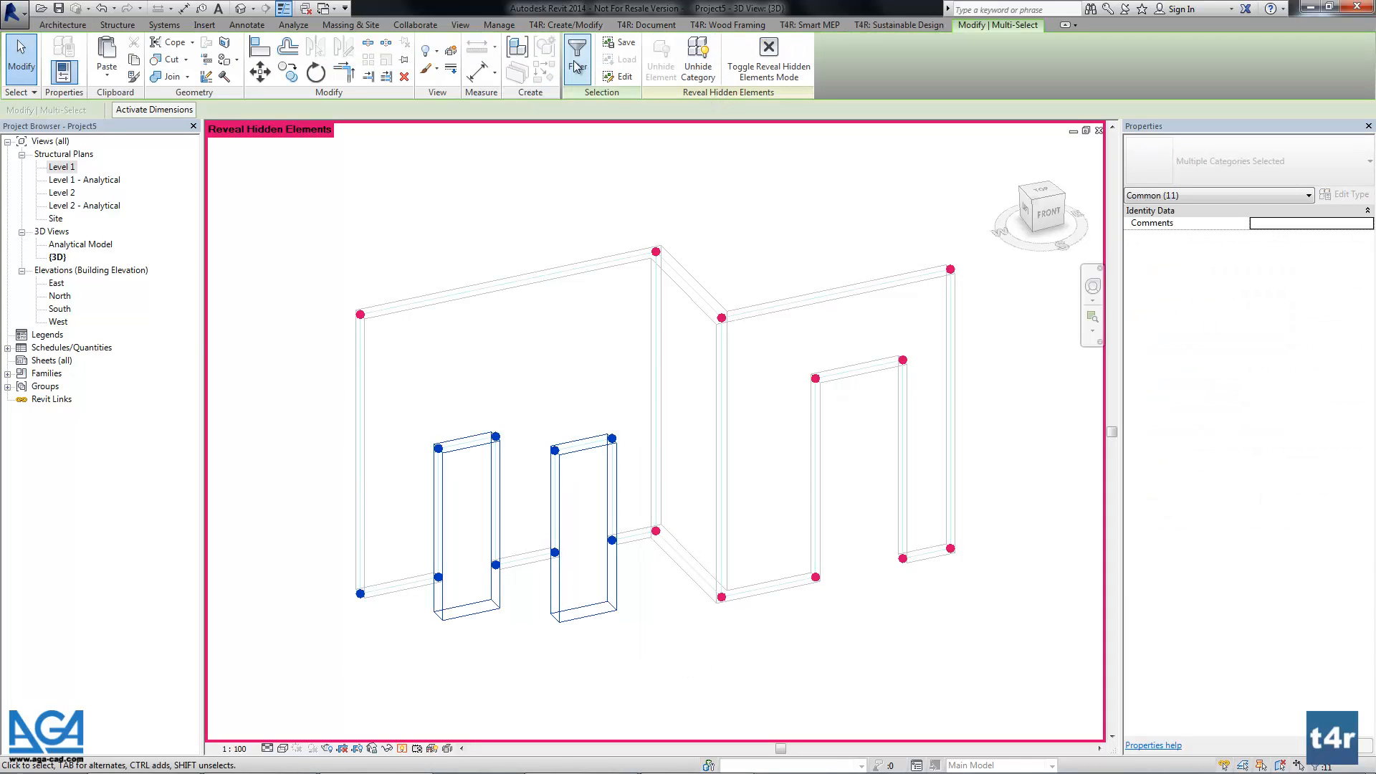
pyautogui.click(578, 57)
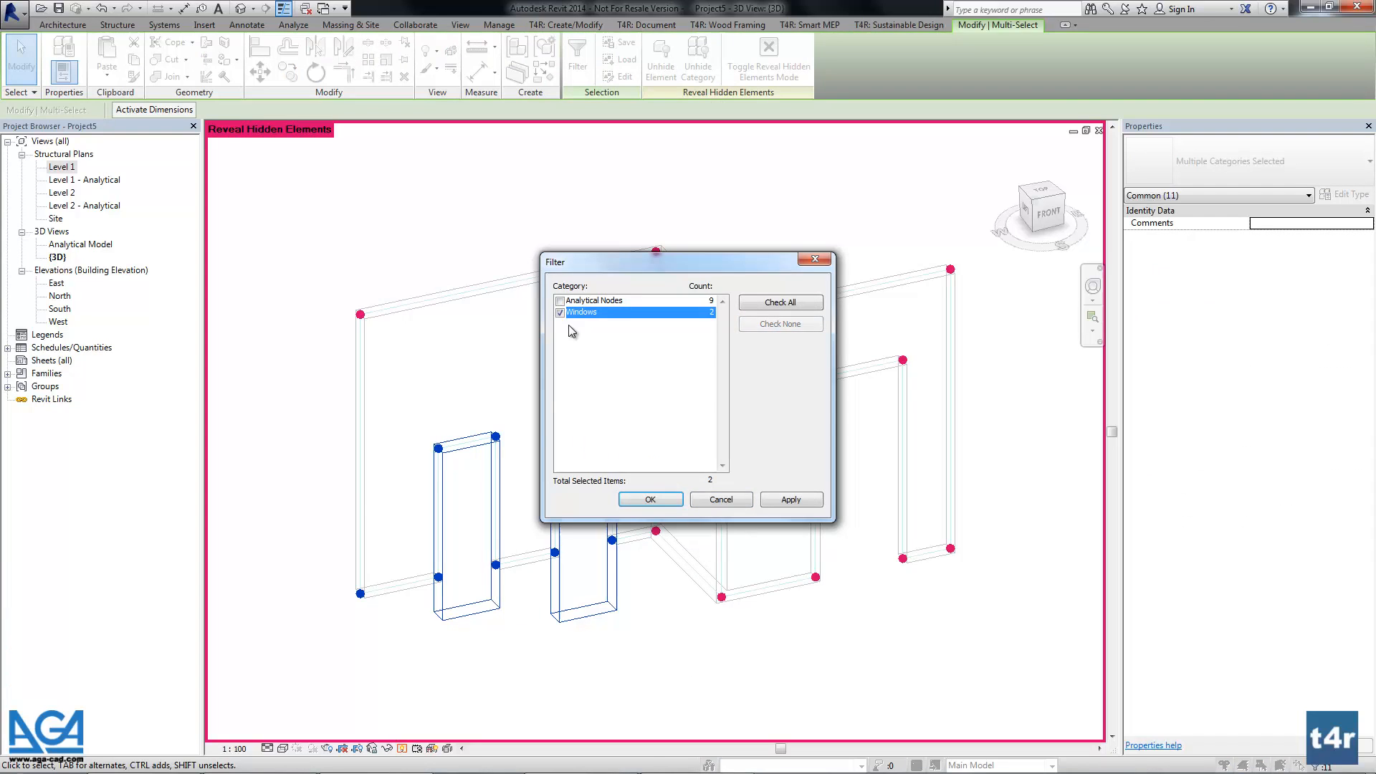
pyautogui.click(649, 499)
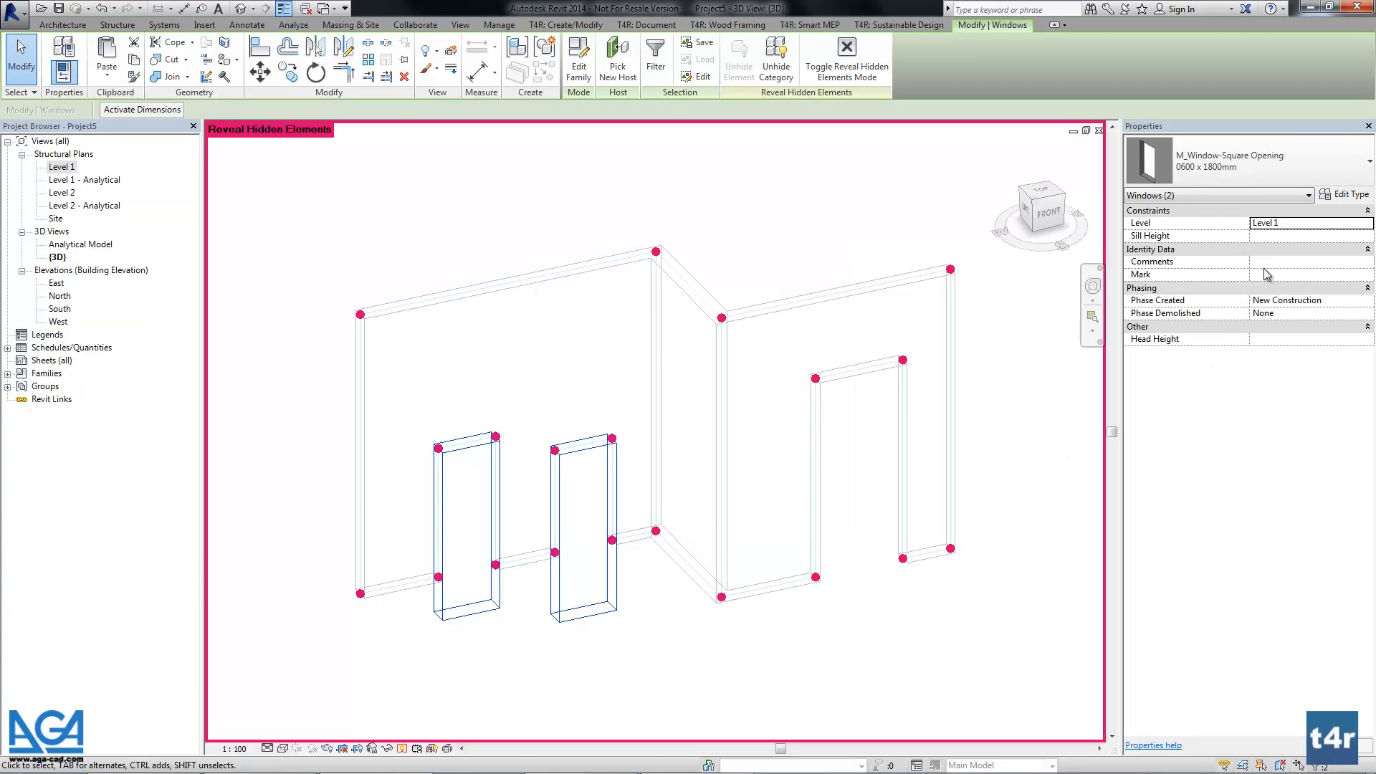
pyautogui.click(1307, 235)
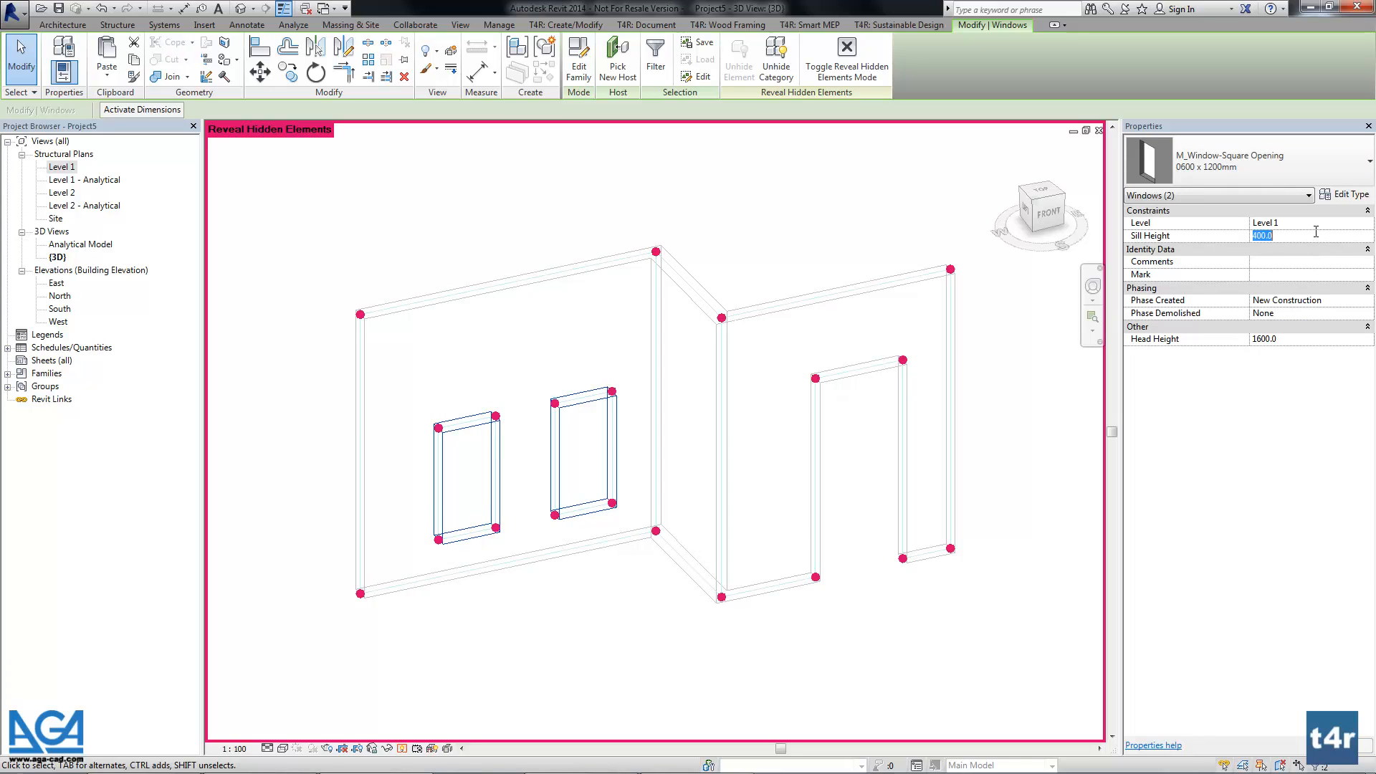
pyautogui.write('80')
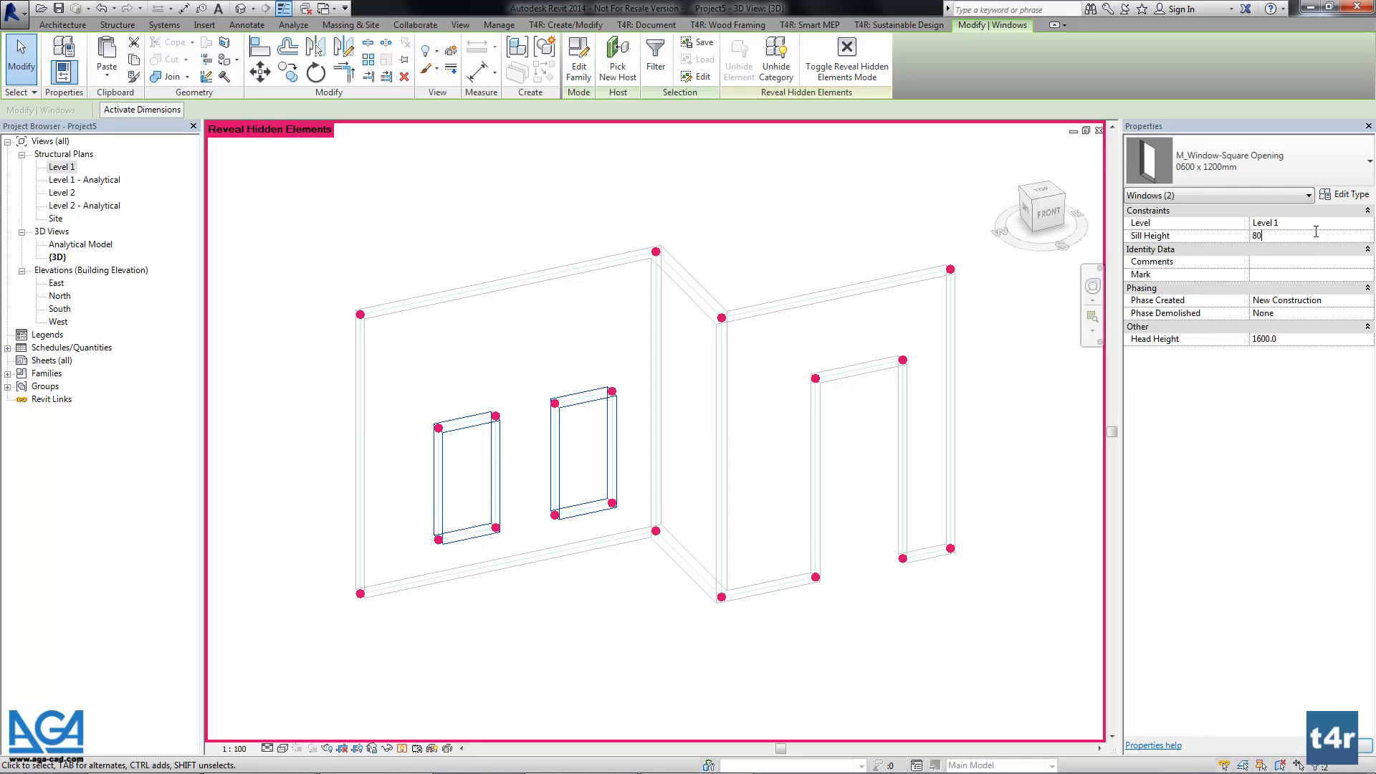
pyautogui.click(576, 657)
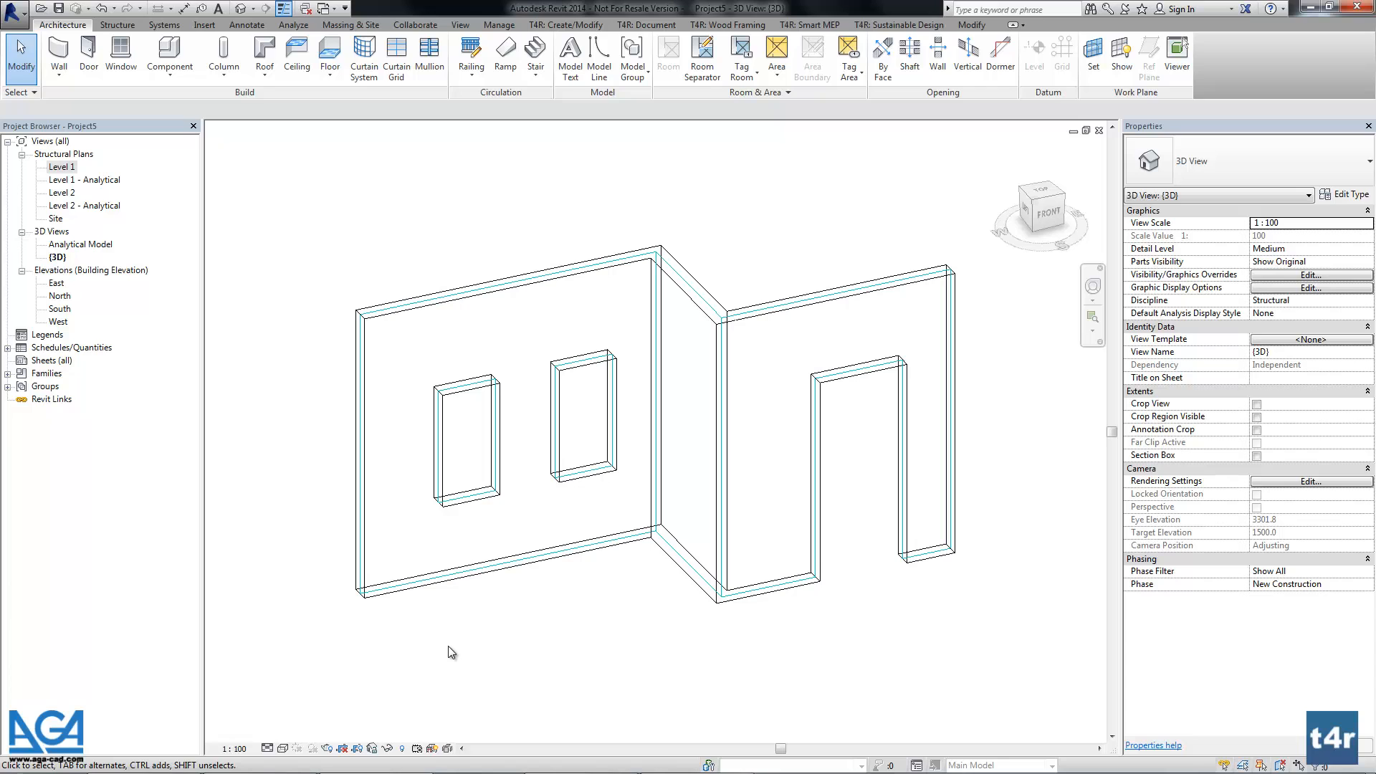
# Snap the short wall's end to the lower wall's endpoint on Level 1 and return to the 3D view.
pyautogui.doubleClick(61, 166)
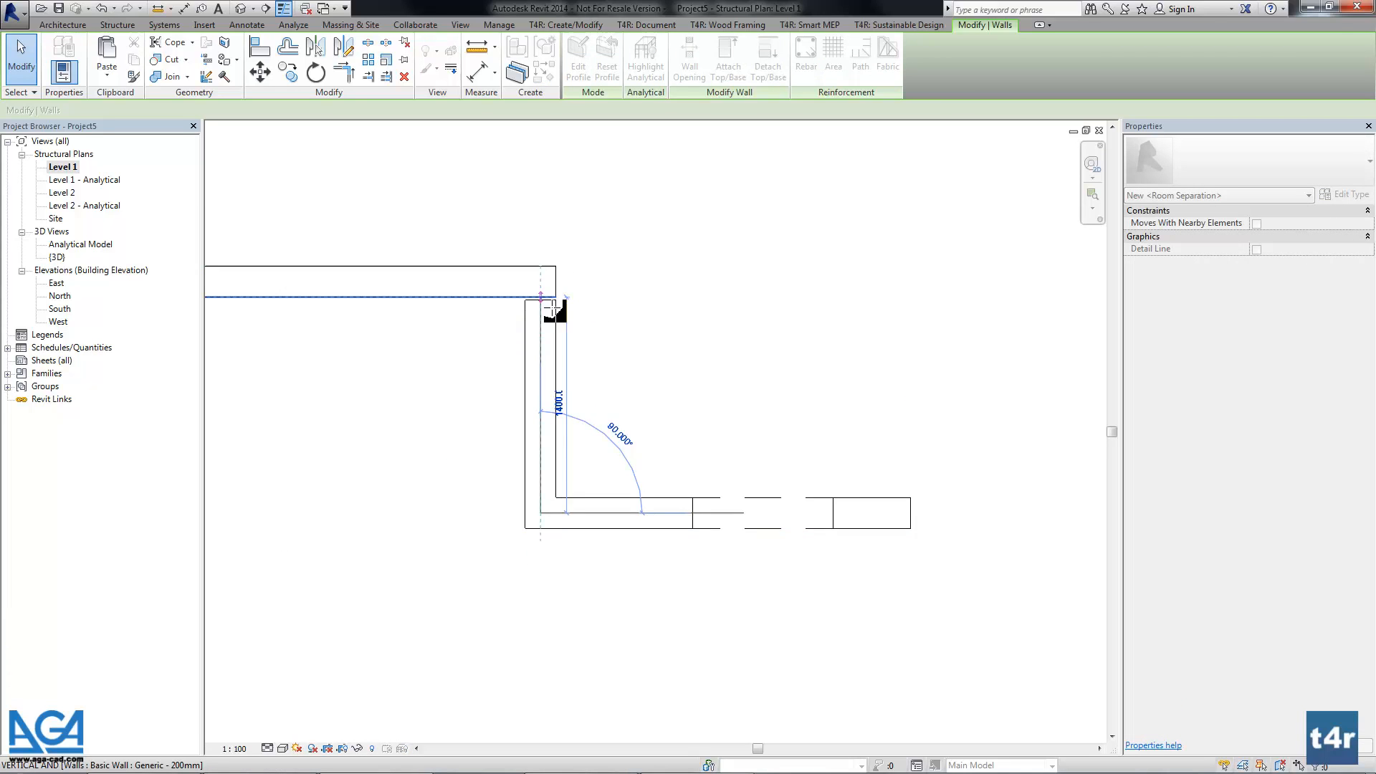
pyautogui.rightClick(540, 518)
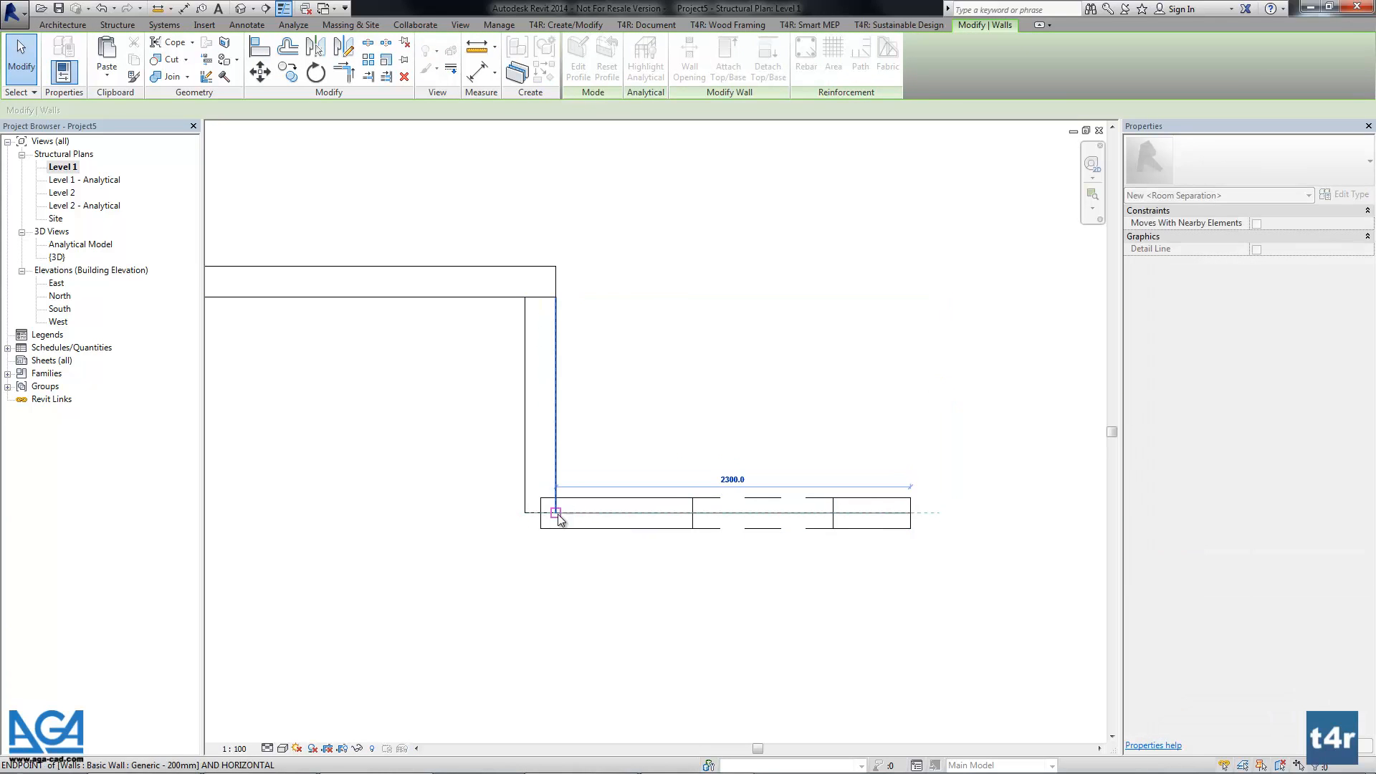
pyautogui.click(542, 396)
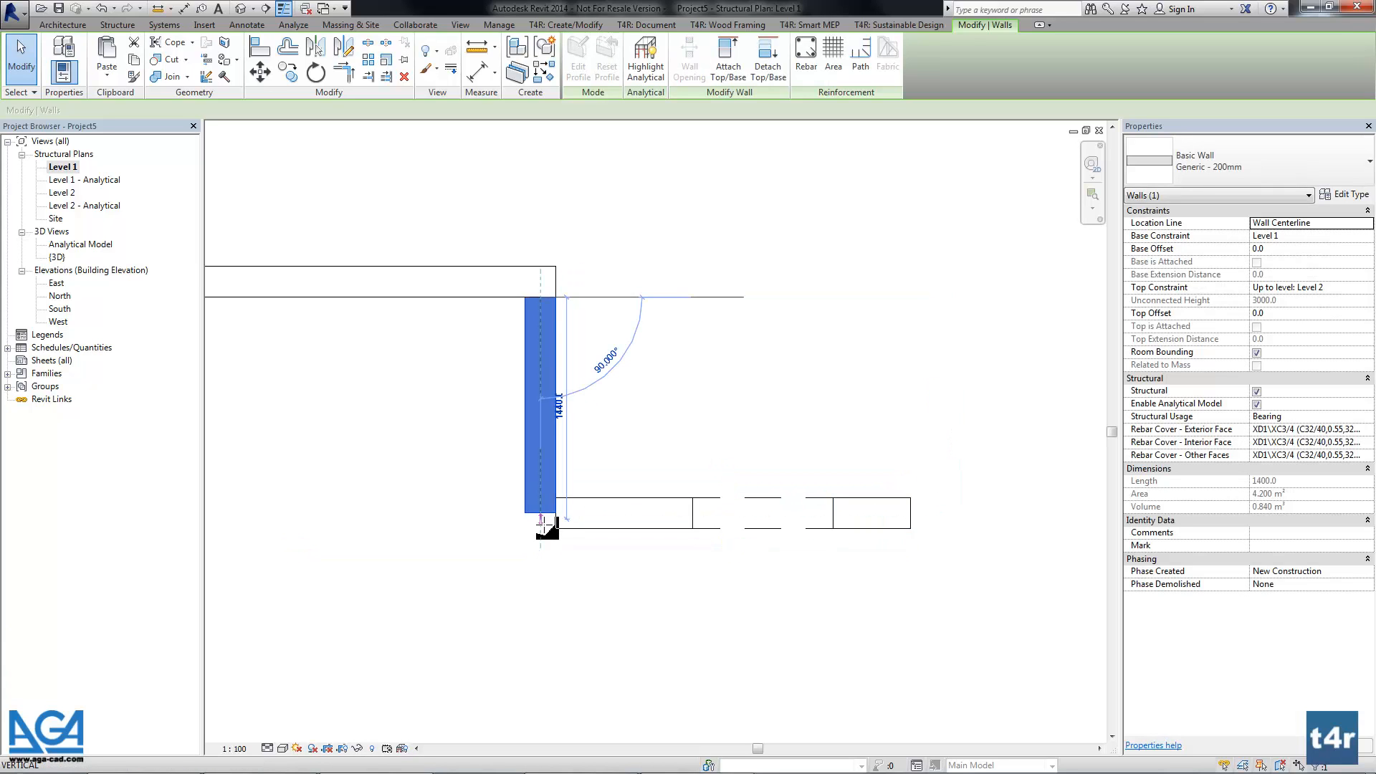
pyautogui.click(612, 591)
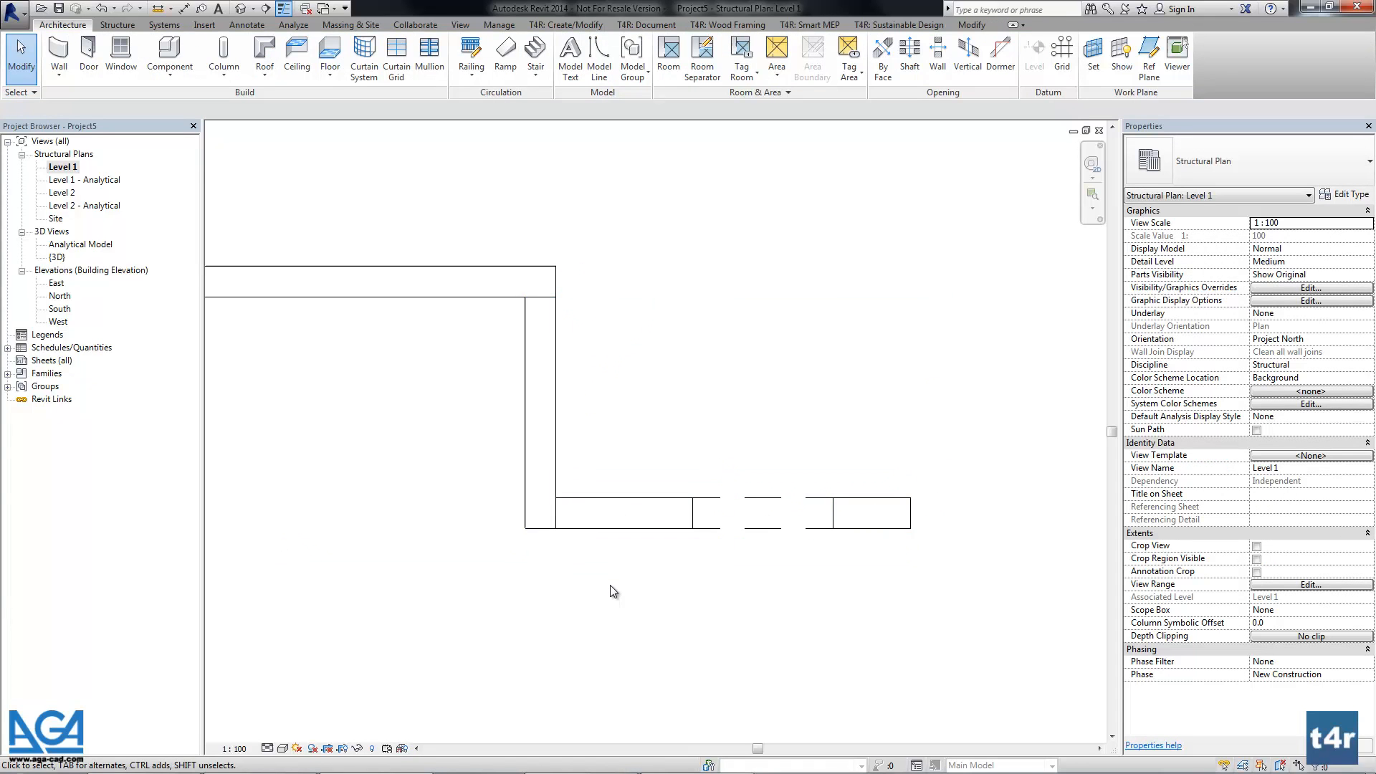
pyautogui.doubleClick(57, 257)
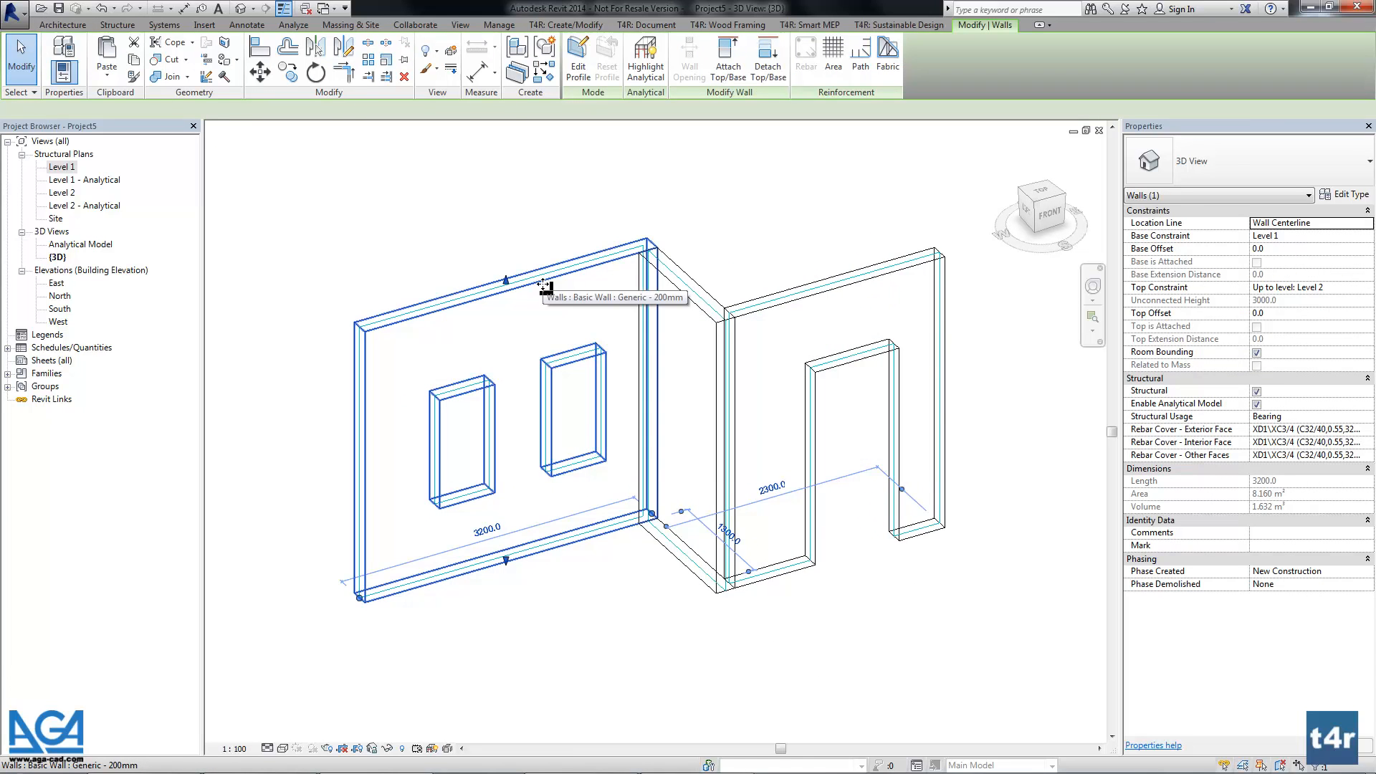
# Add area reinforcement to the left wall, trimming its boundary into a closed loop and finishing it.
pyautogui.click(804, 53)
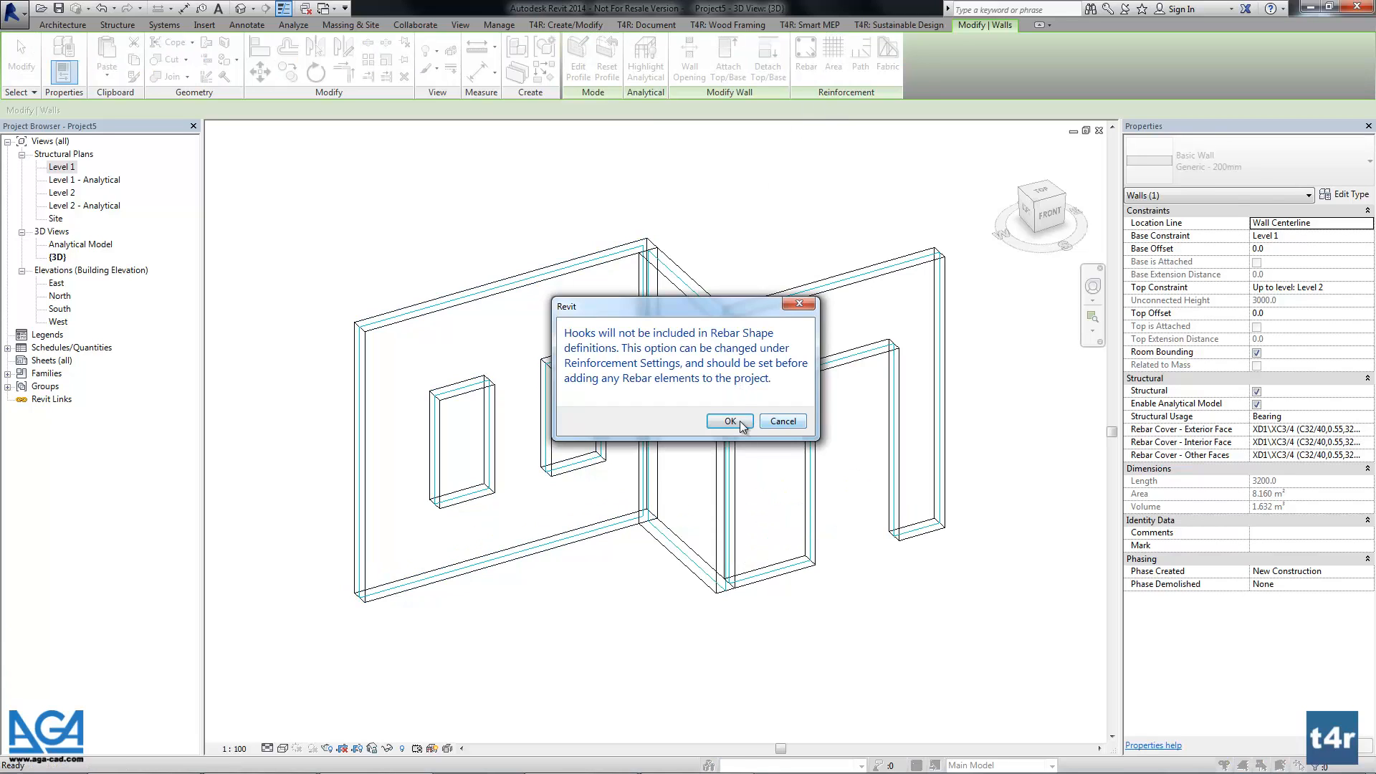
pyautogui.click(730, 422)
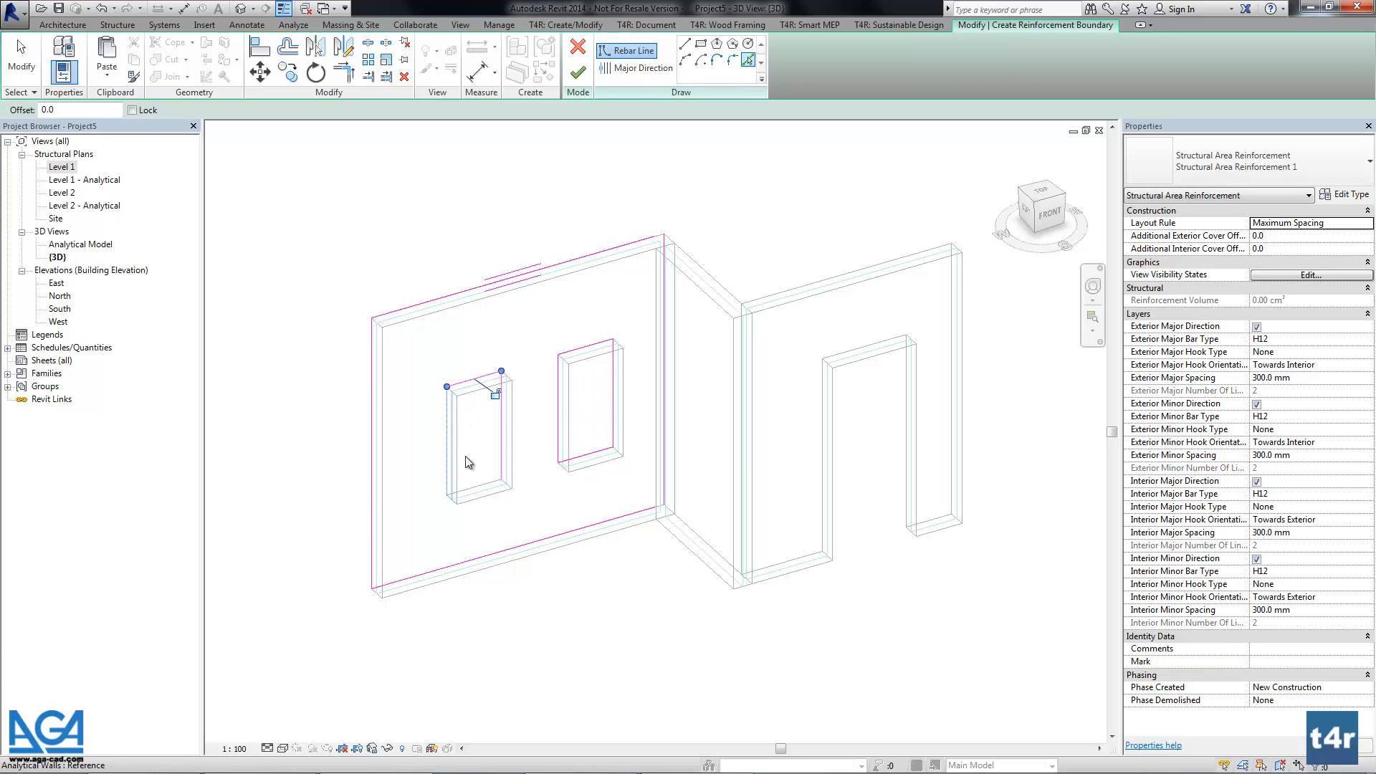
pyautogui.click(577, 69)
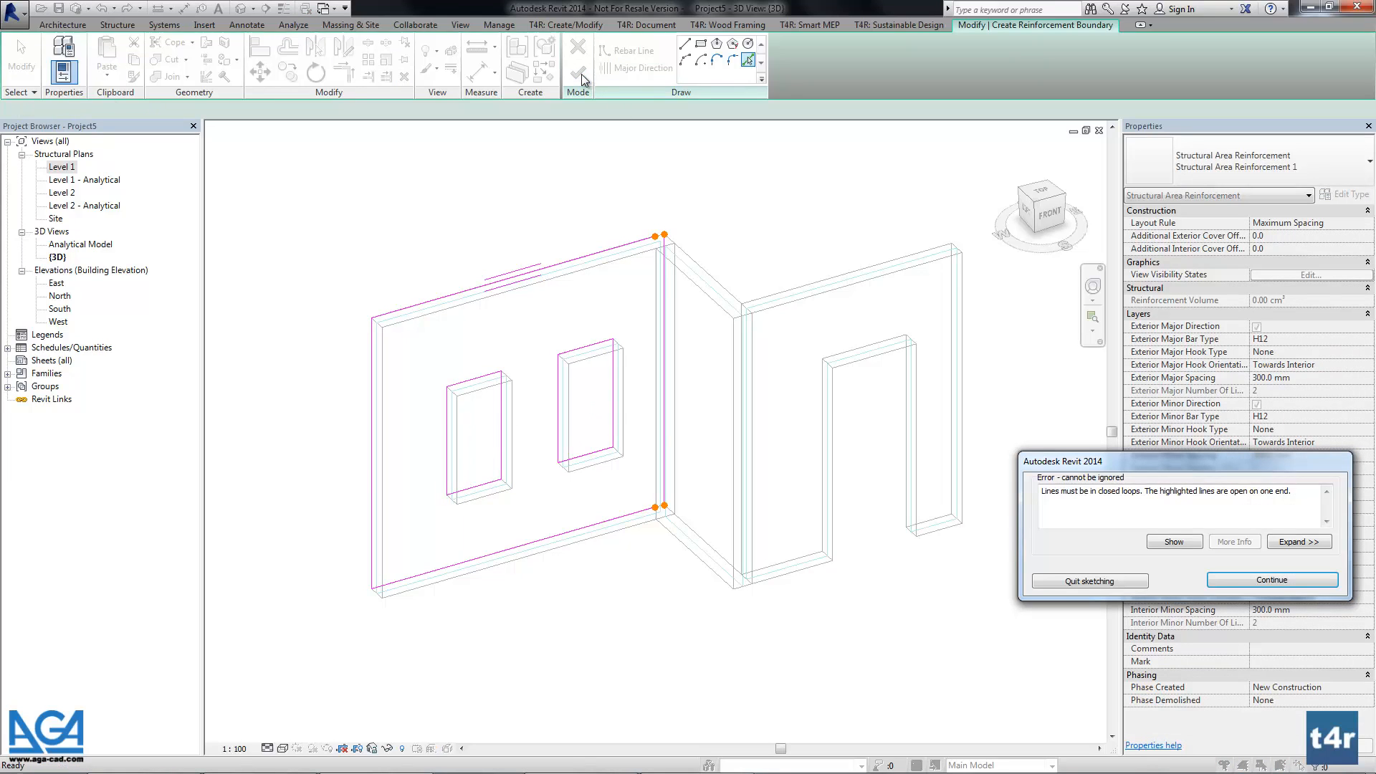
pyautogui.click(1272, 579)
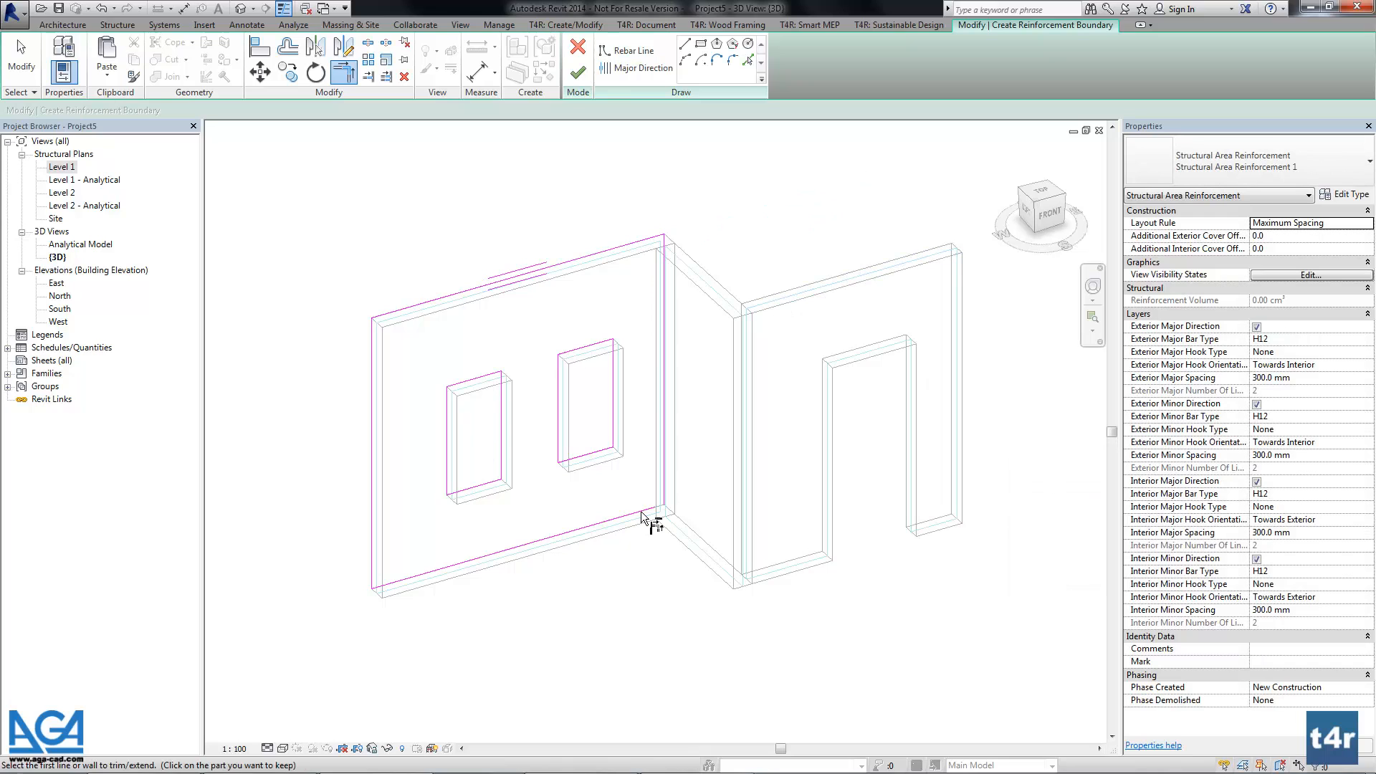
pyautogui.click(62, 25)
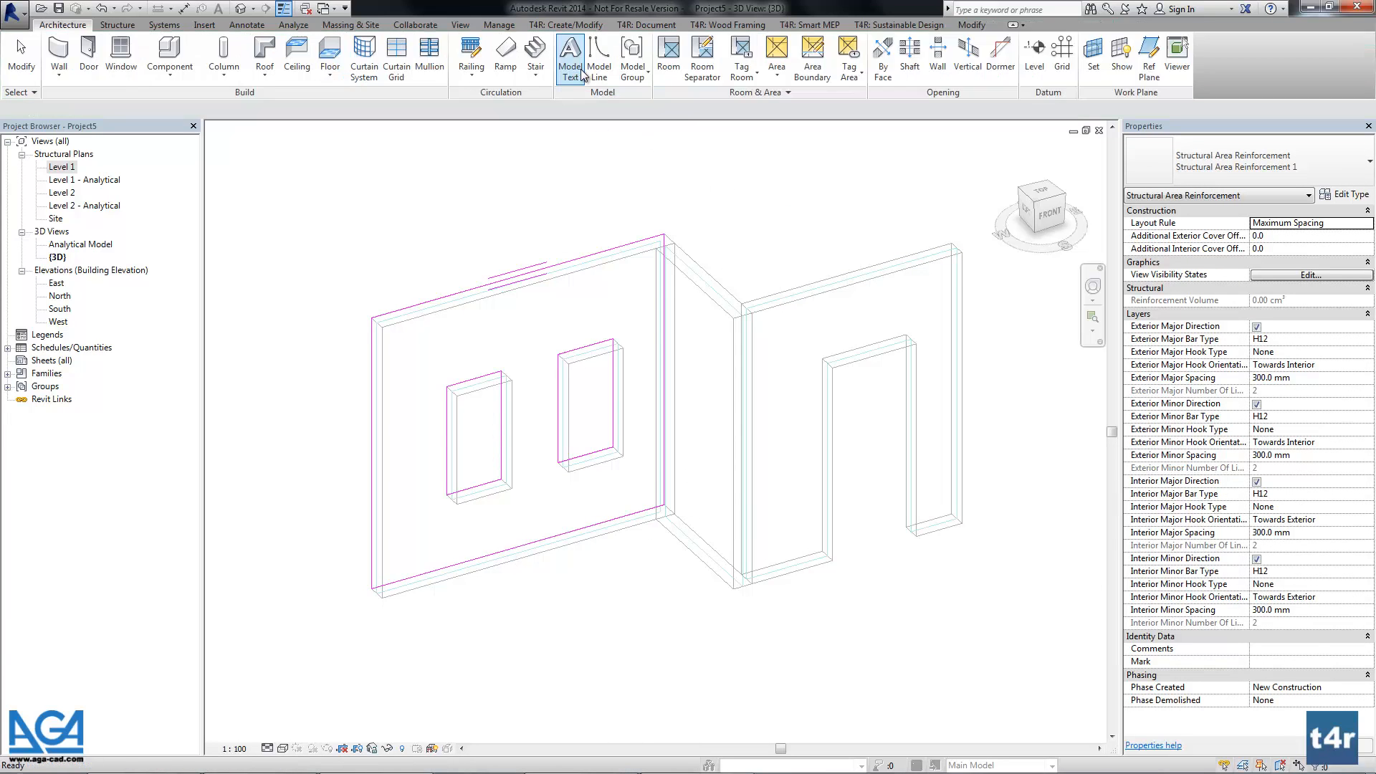
pyautogui.click(764, 209)
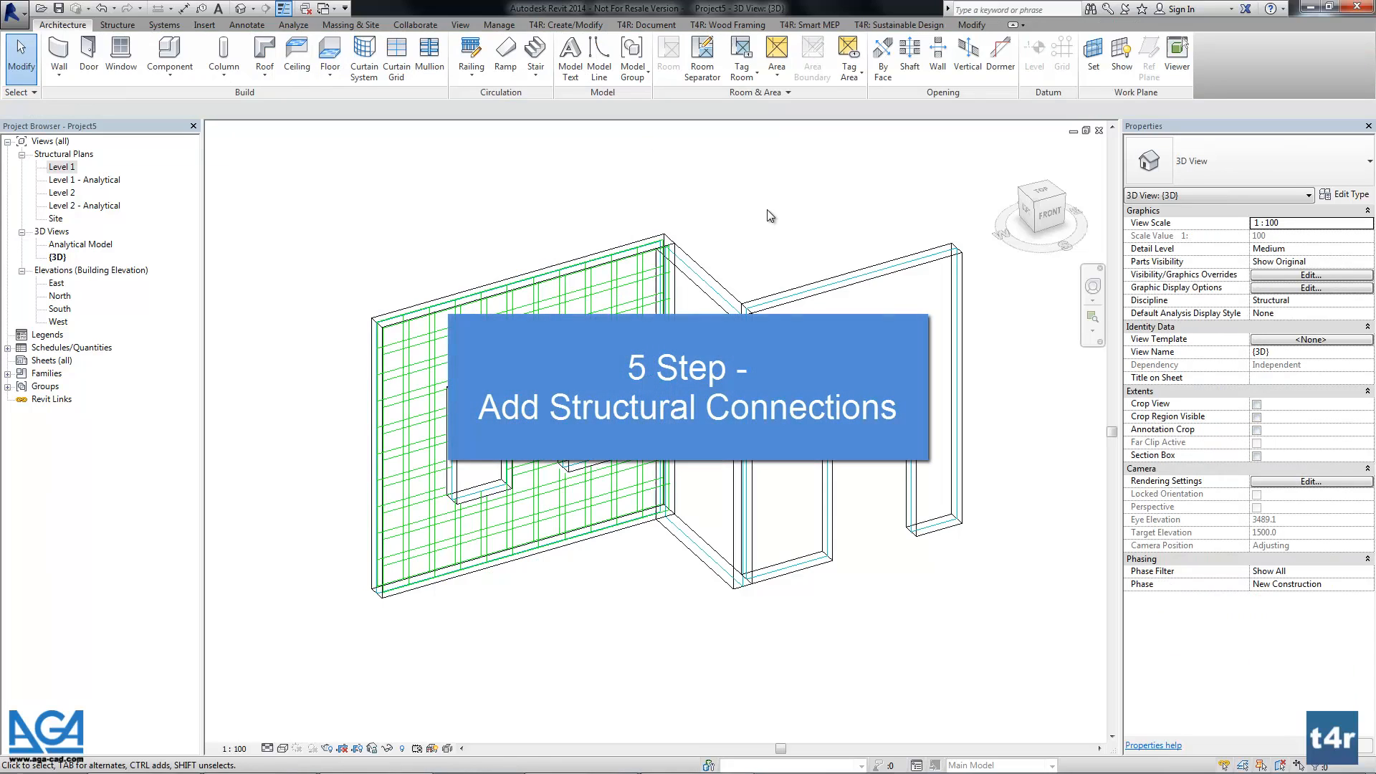
pyautogui.moveTo(769, 185)
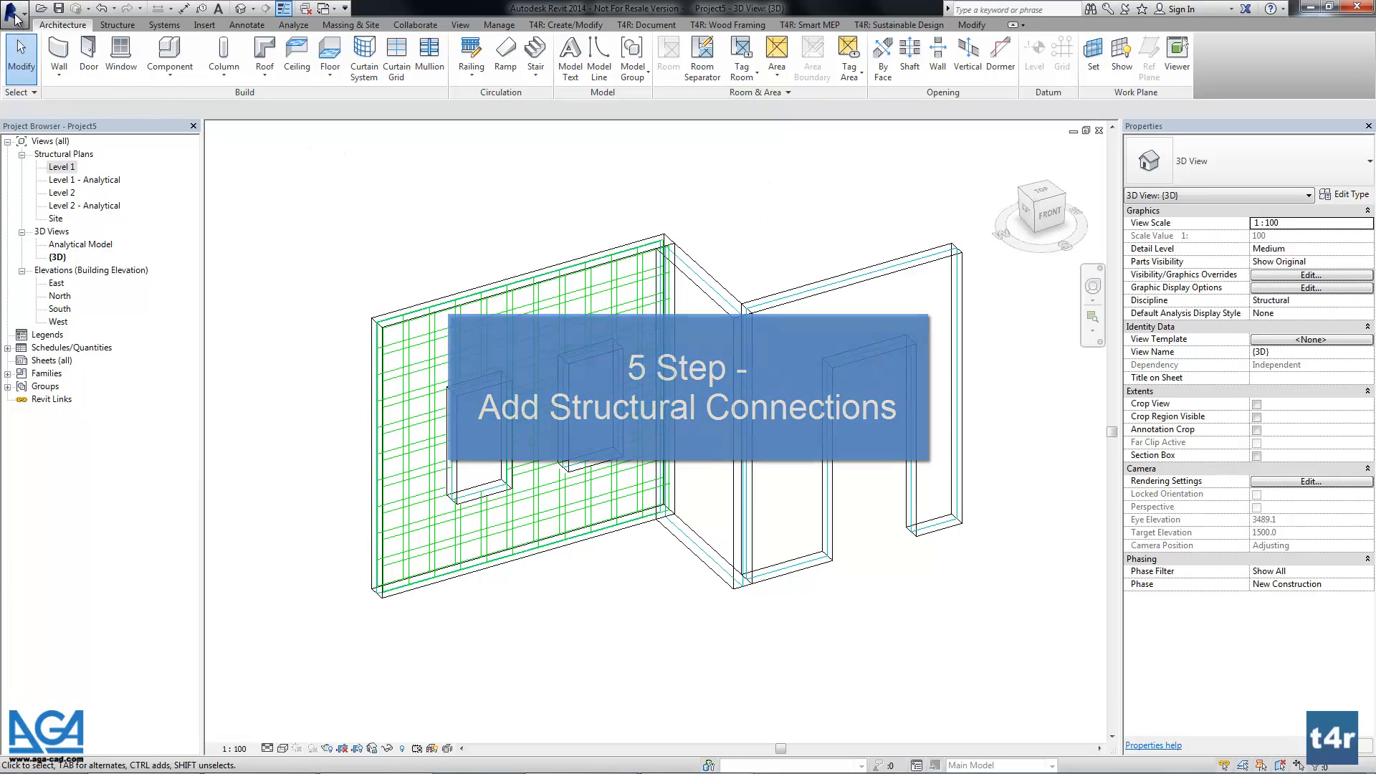
# Create a new family from the Metric face-based template via New > Family.
pyautogui.click(14, 8)
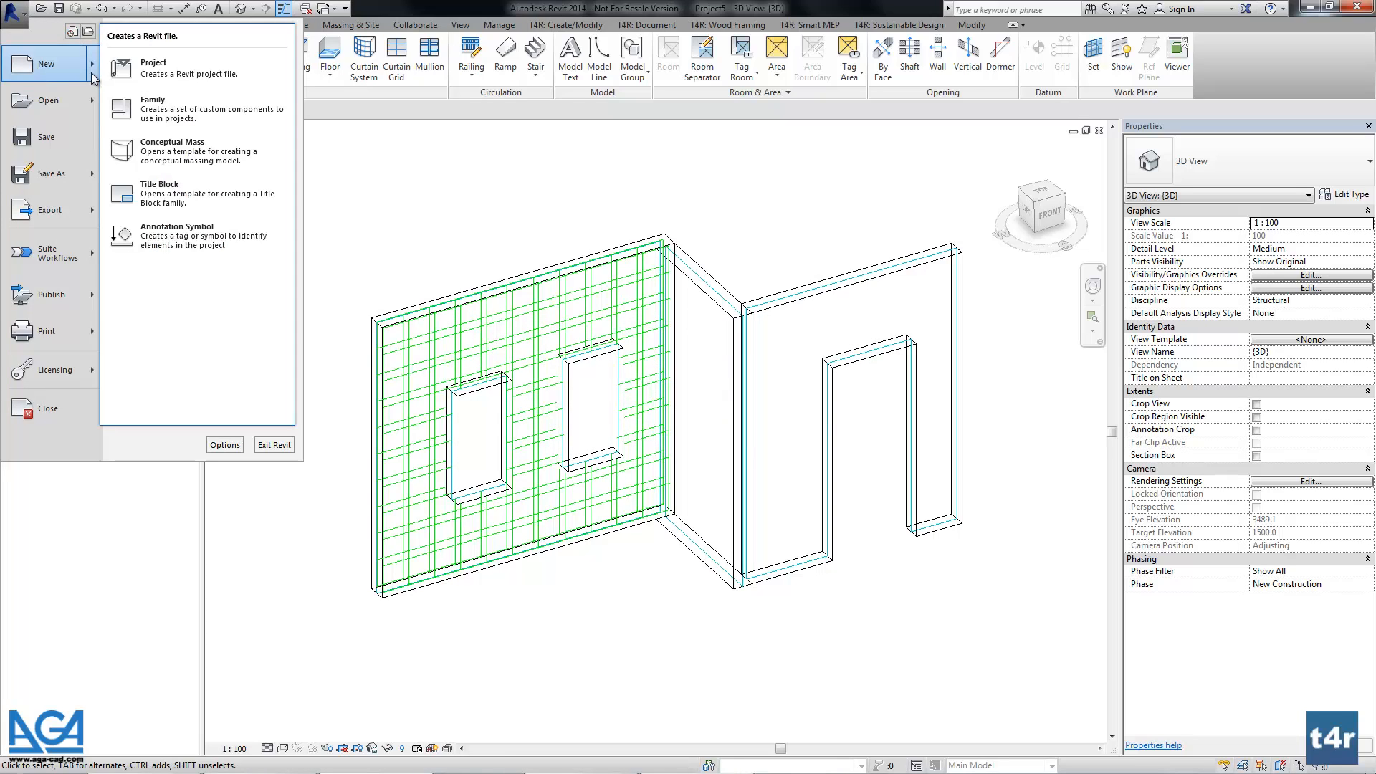
pyautogui.click(153, 104)
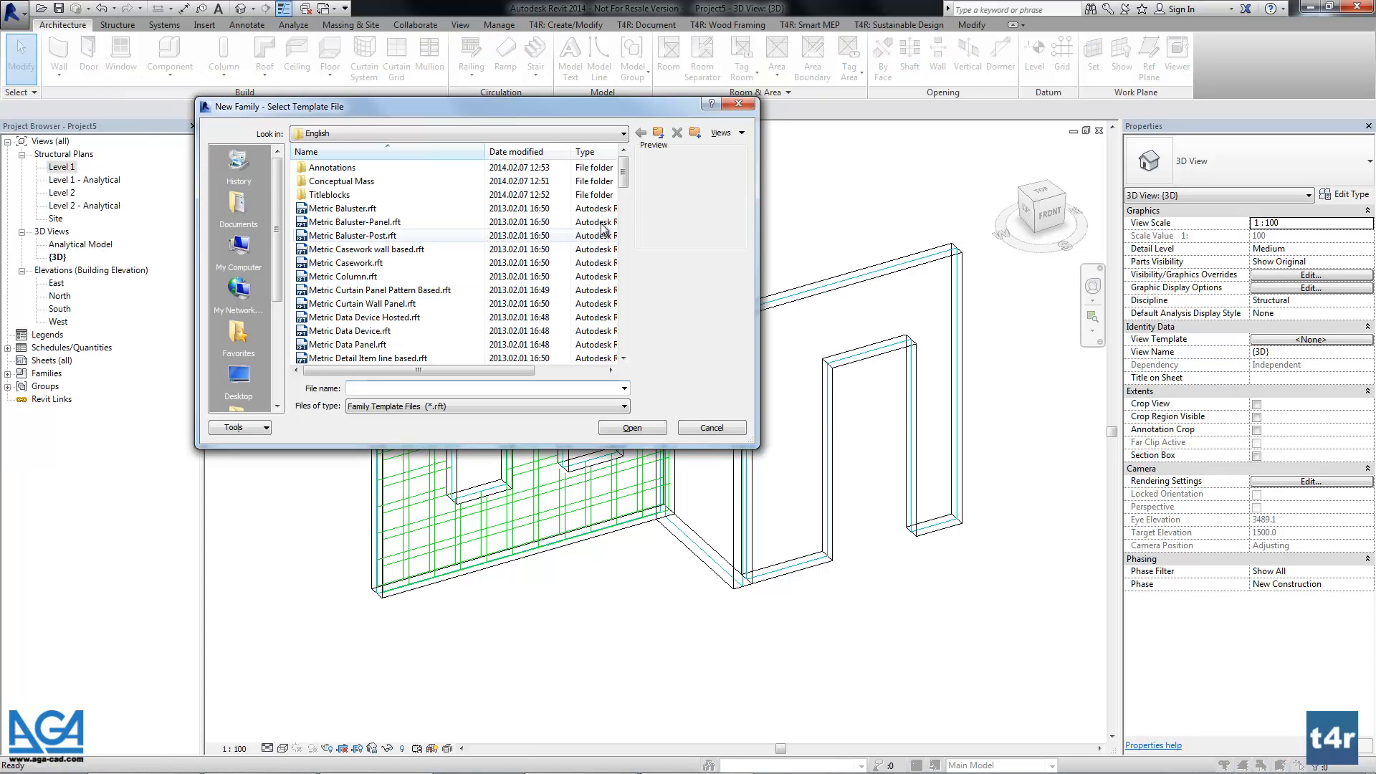
pyautogui.scroll(-3)
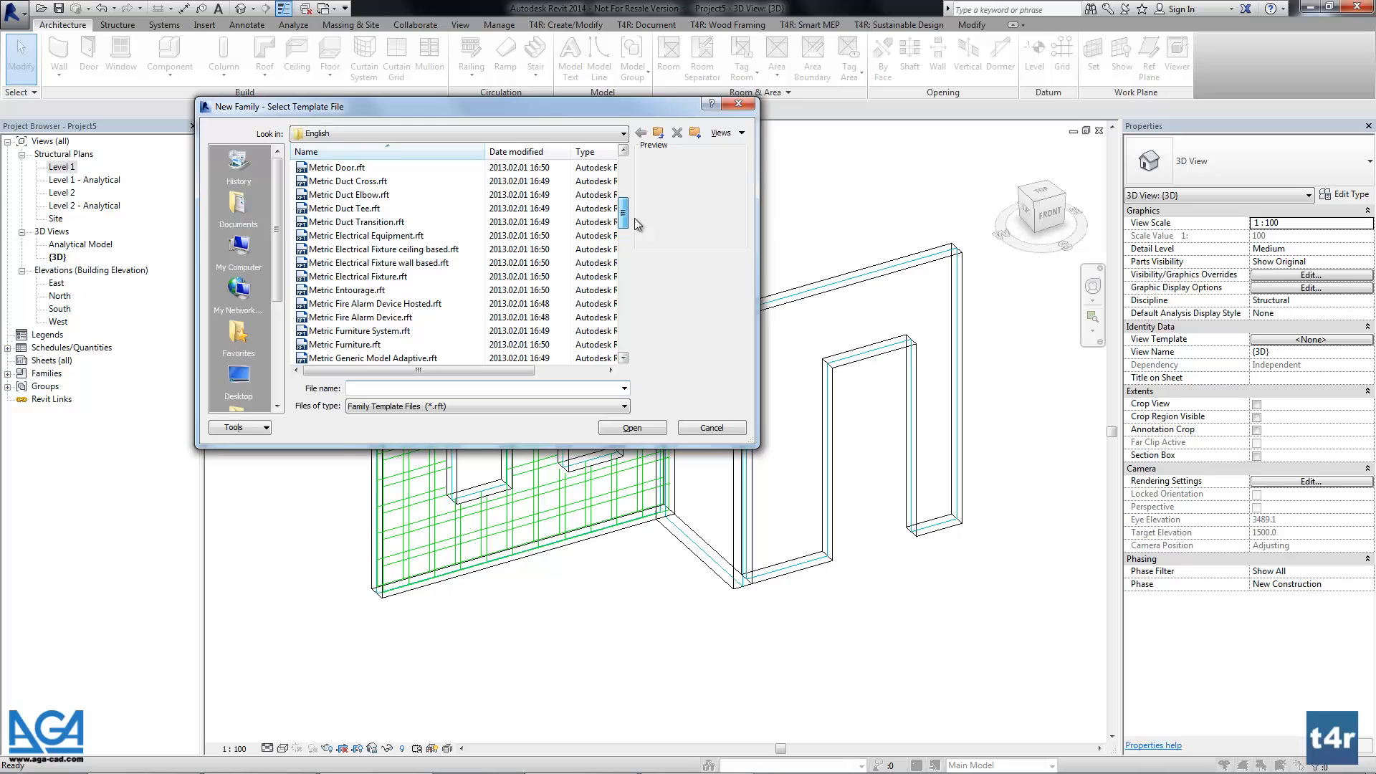
pyautogui.scroll(-3)
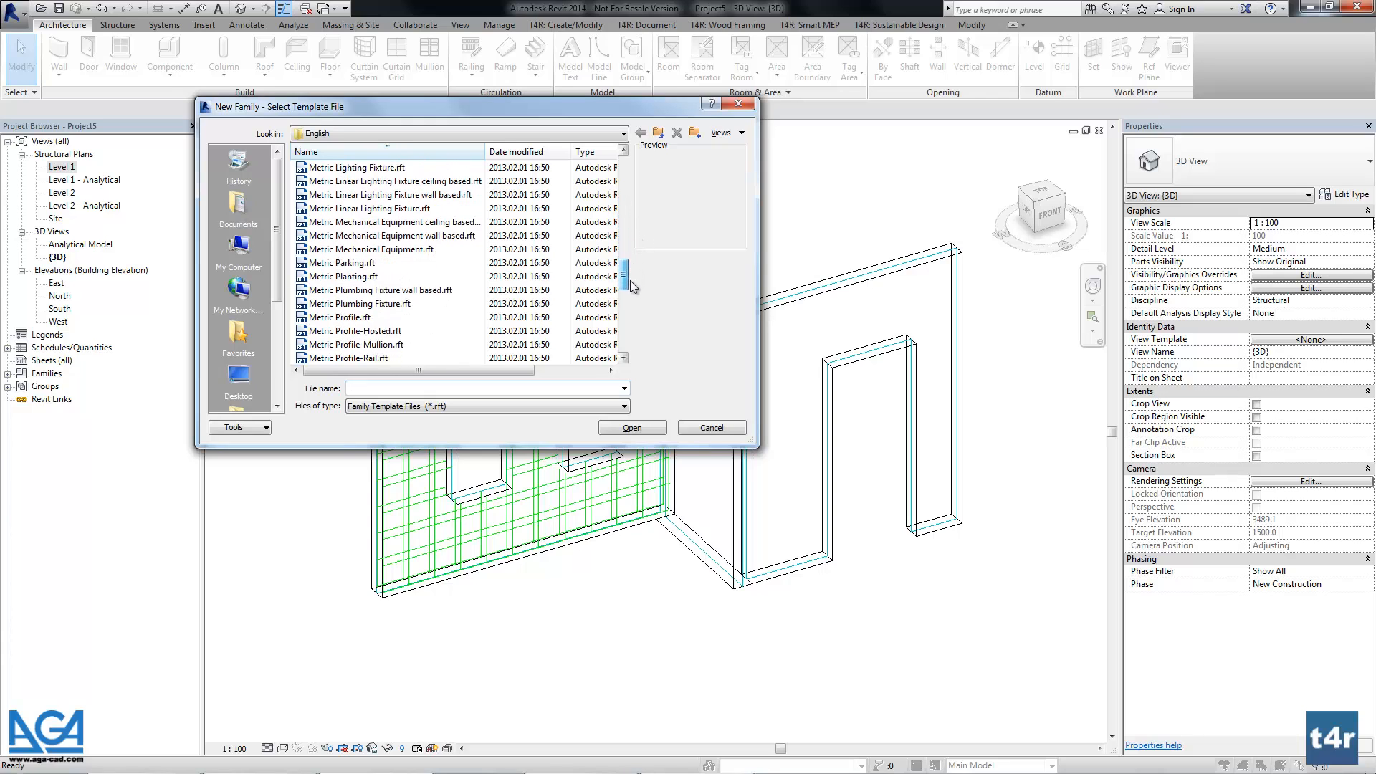
pyautogui.scroll(-3)
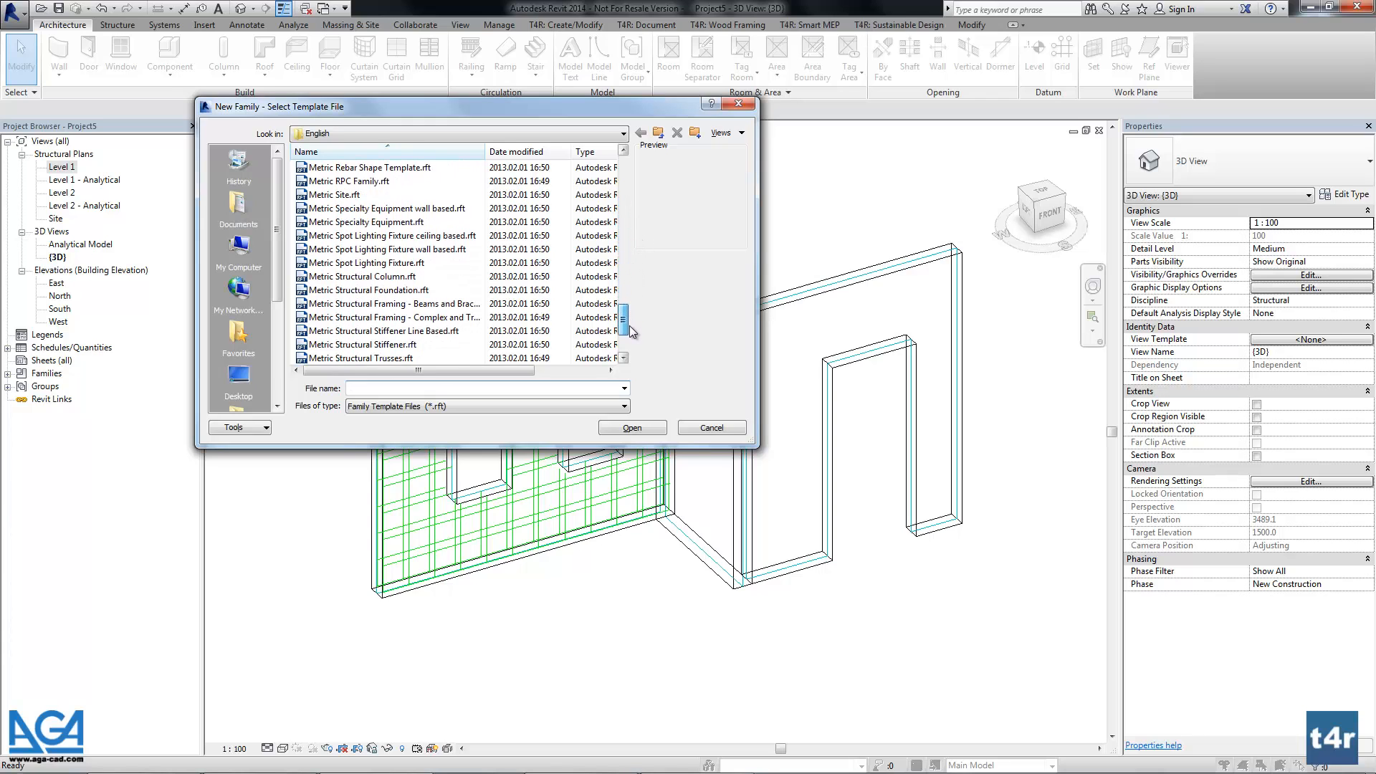
pyautogui.scroll(-3)
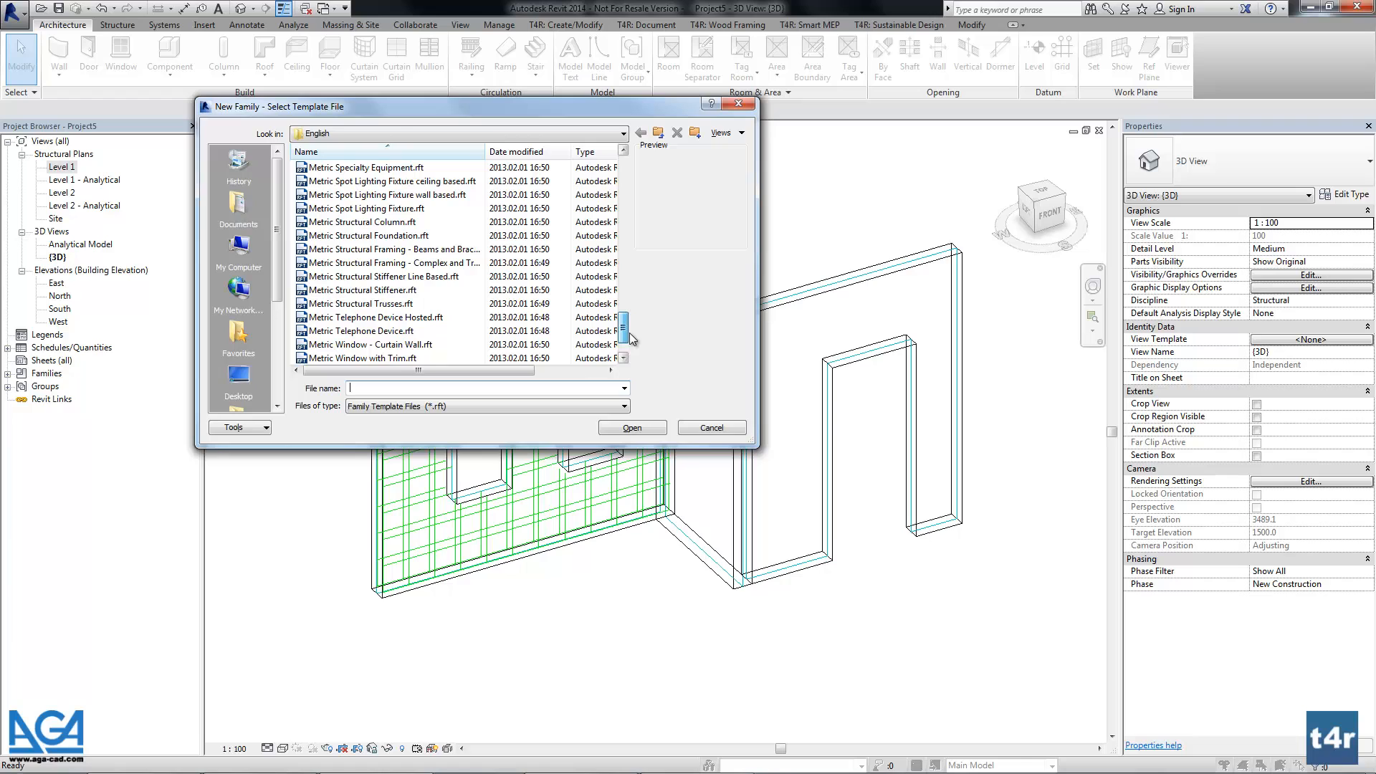
pyautogui.scroll(-3)
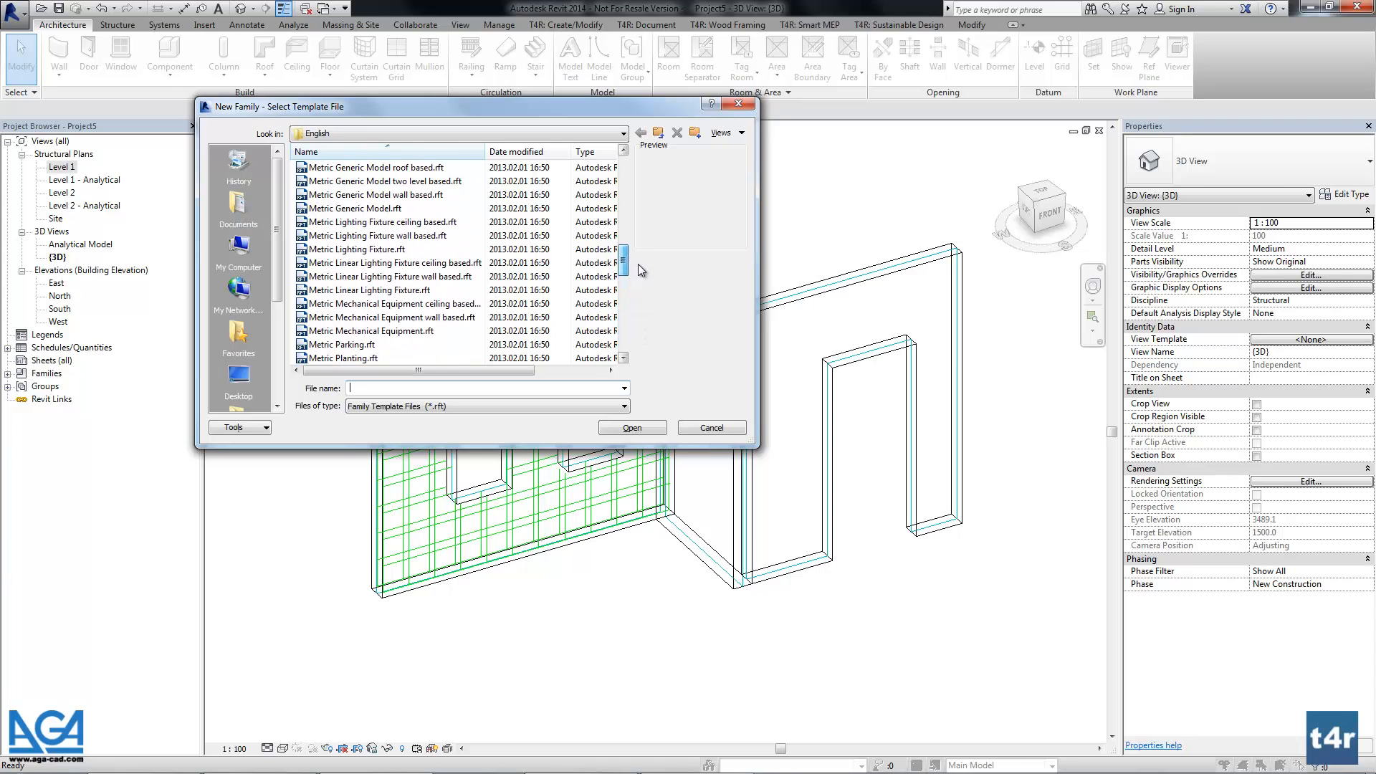
pyautogui.click(385, 235)
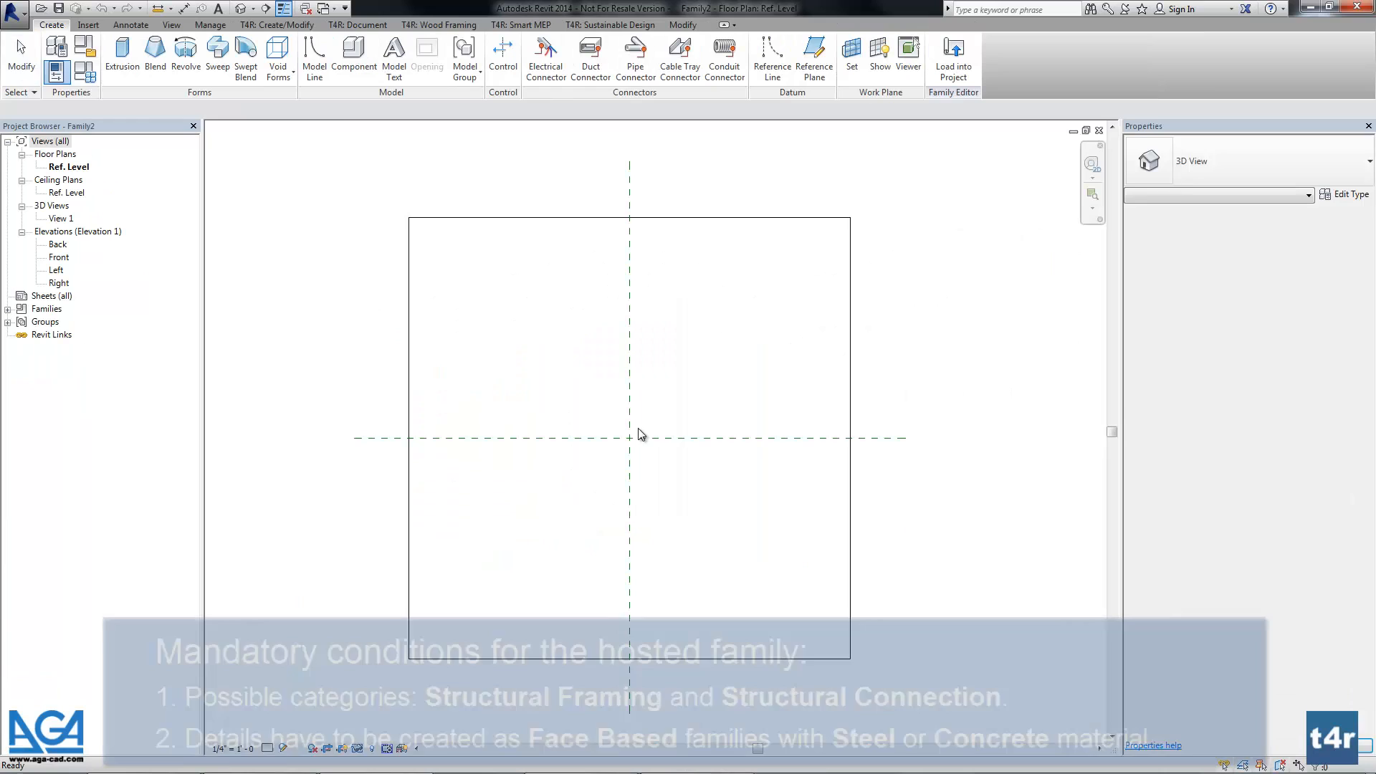
# Start a Create > Extrusion for a small square plate on the host face.
pyautogui.click(121, 58)
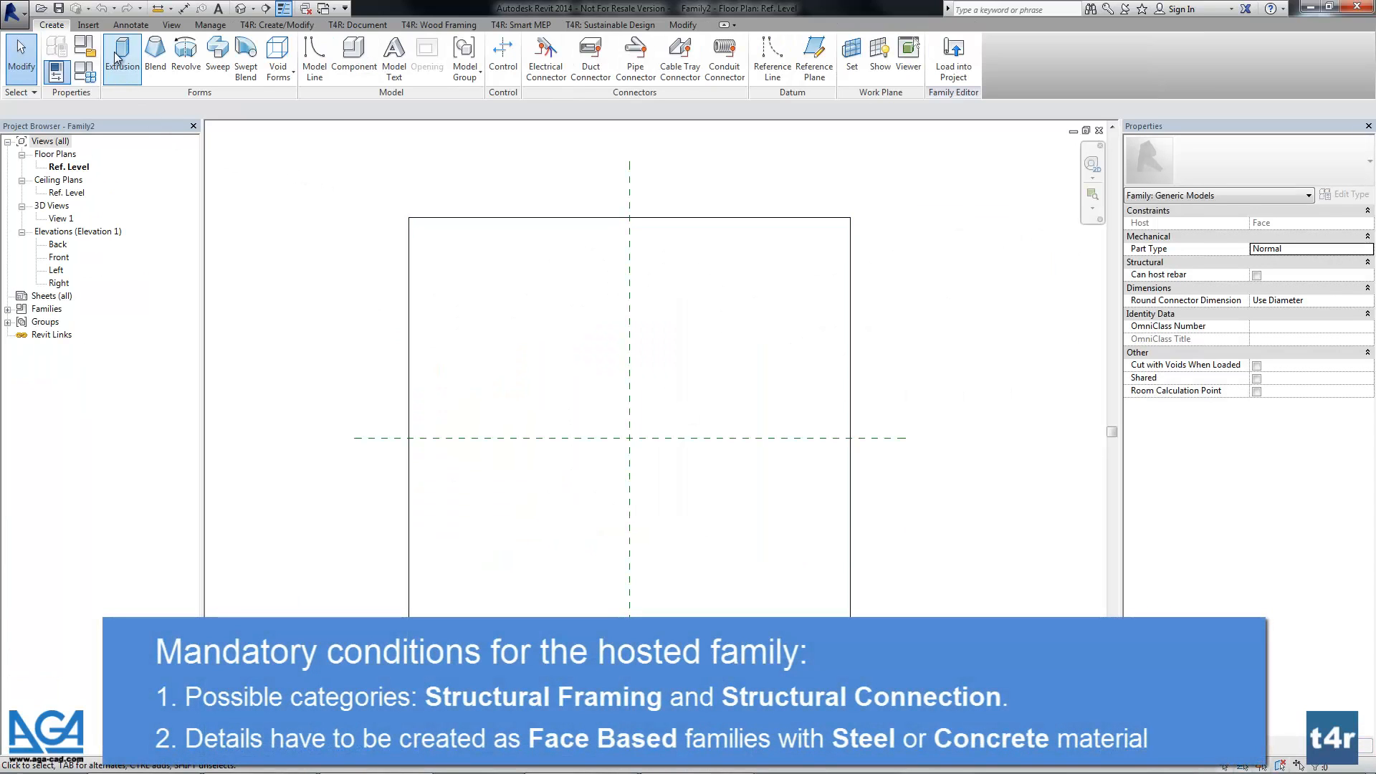
pyautogui.click(120, 57)
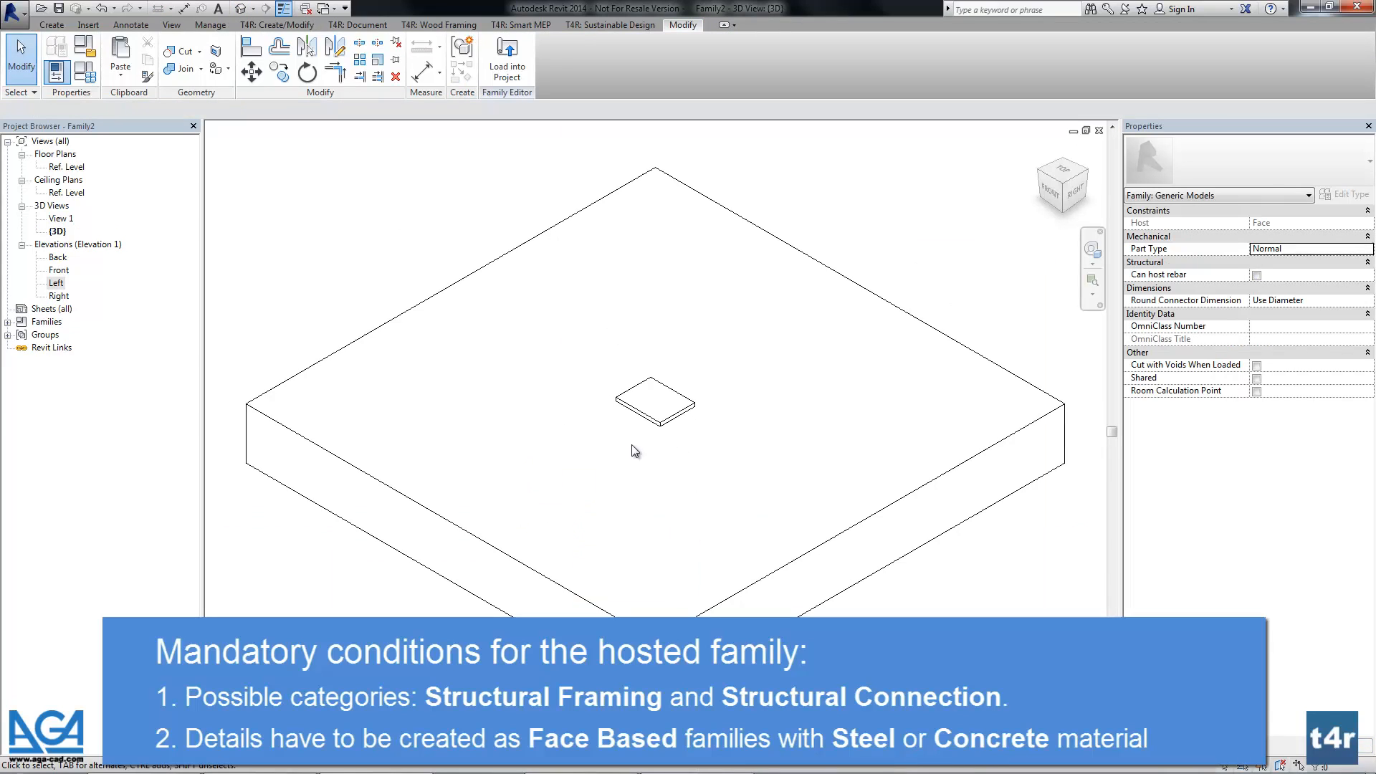
# Set the family category to Structural Connections with Steel as the model behaviour material.
pyautogui.click(56, 71)
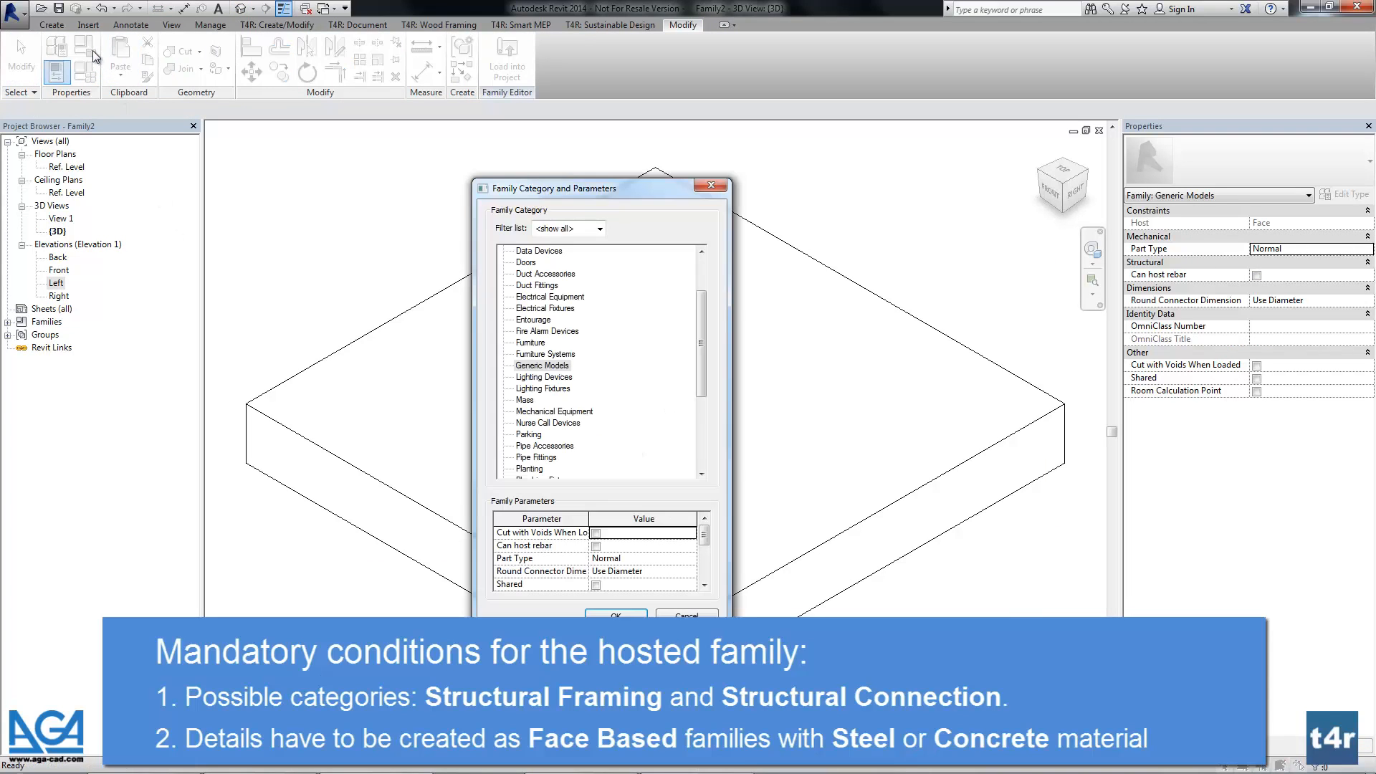
pyautogui.scroll(-3)
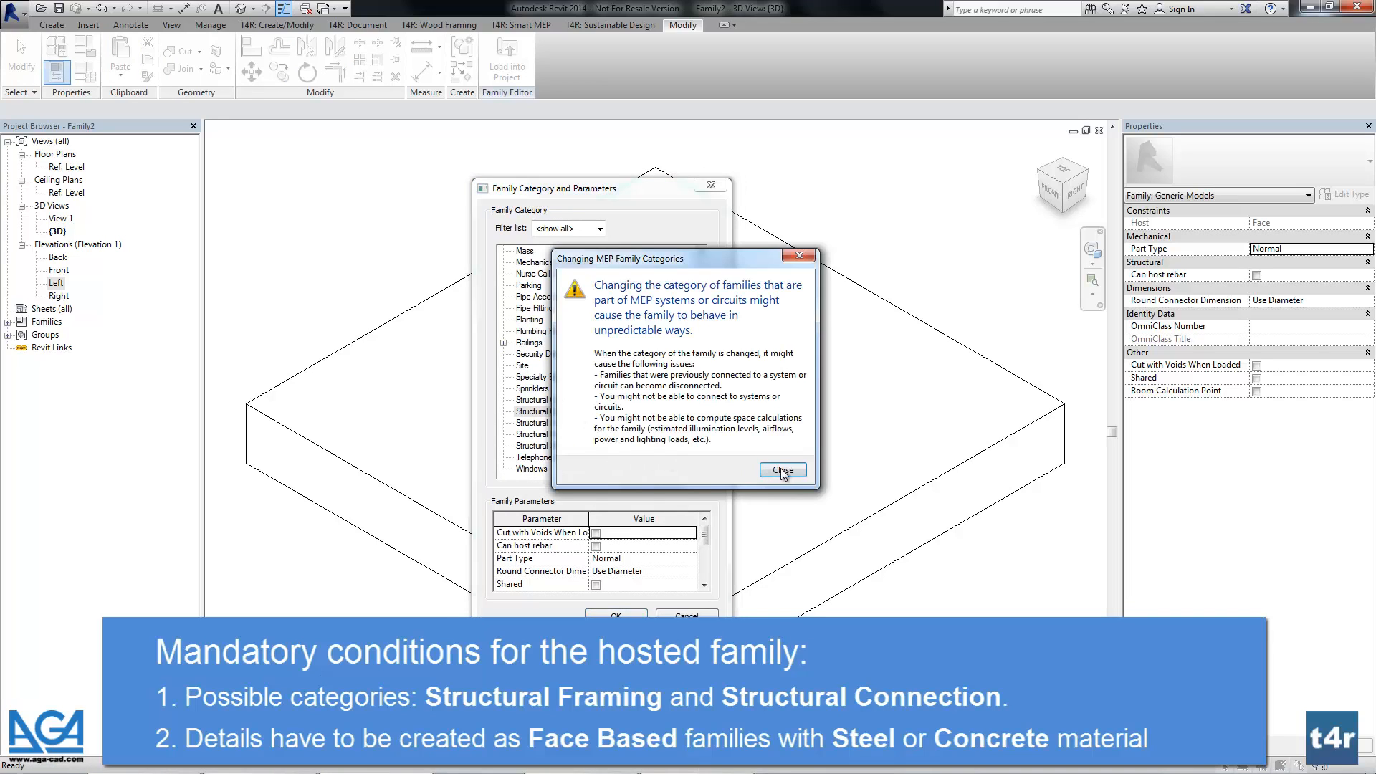
pyautogui.click(780, 470)
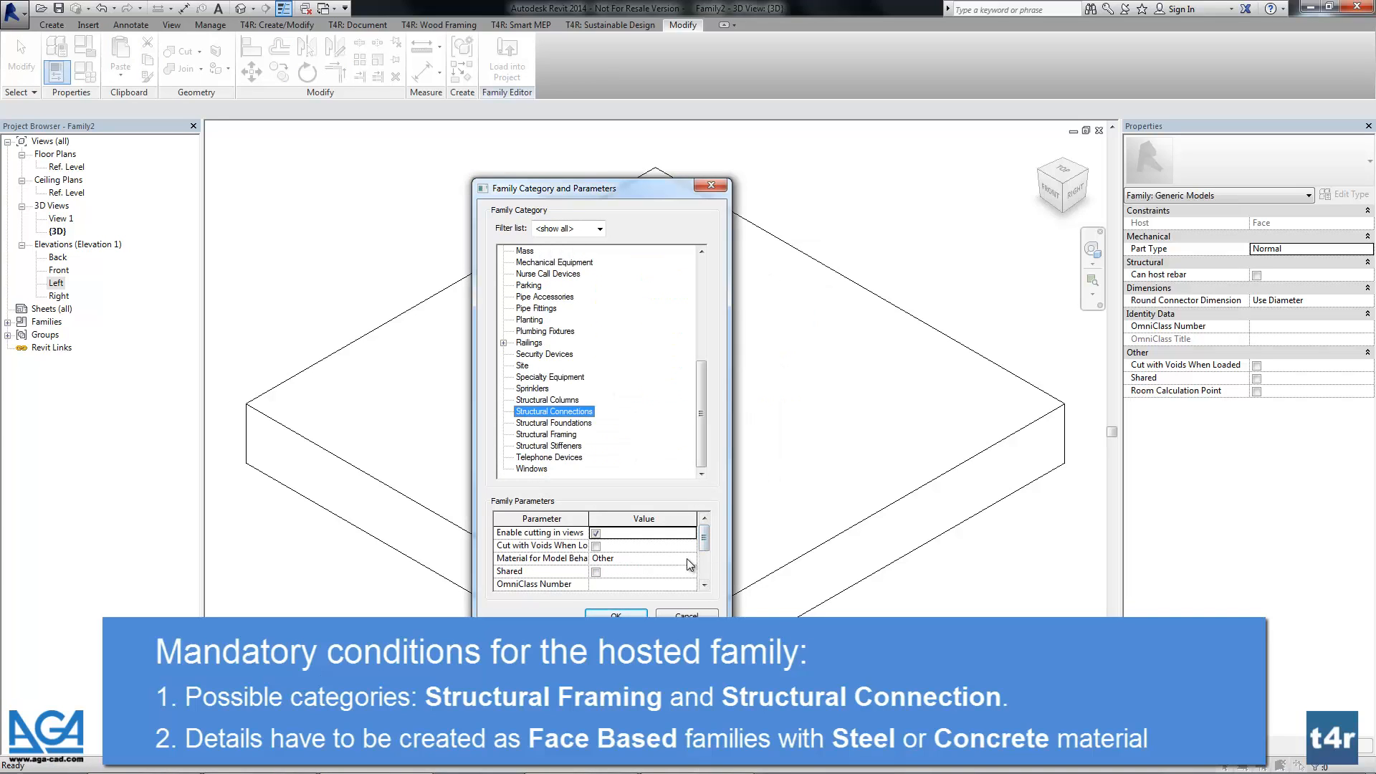
pyautogui.click(642, 558)
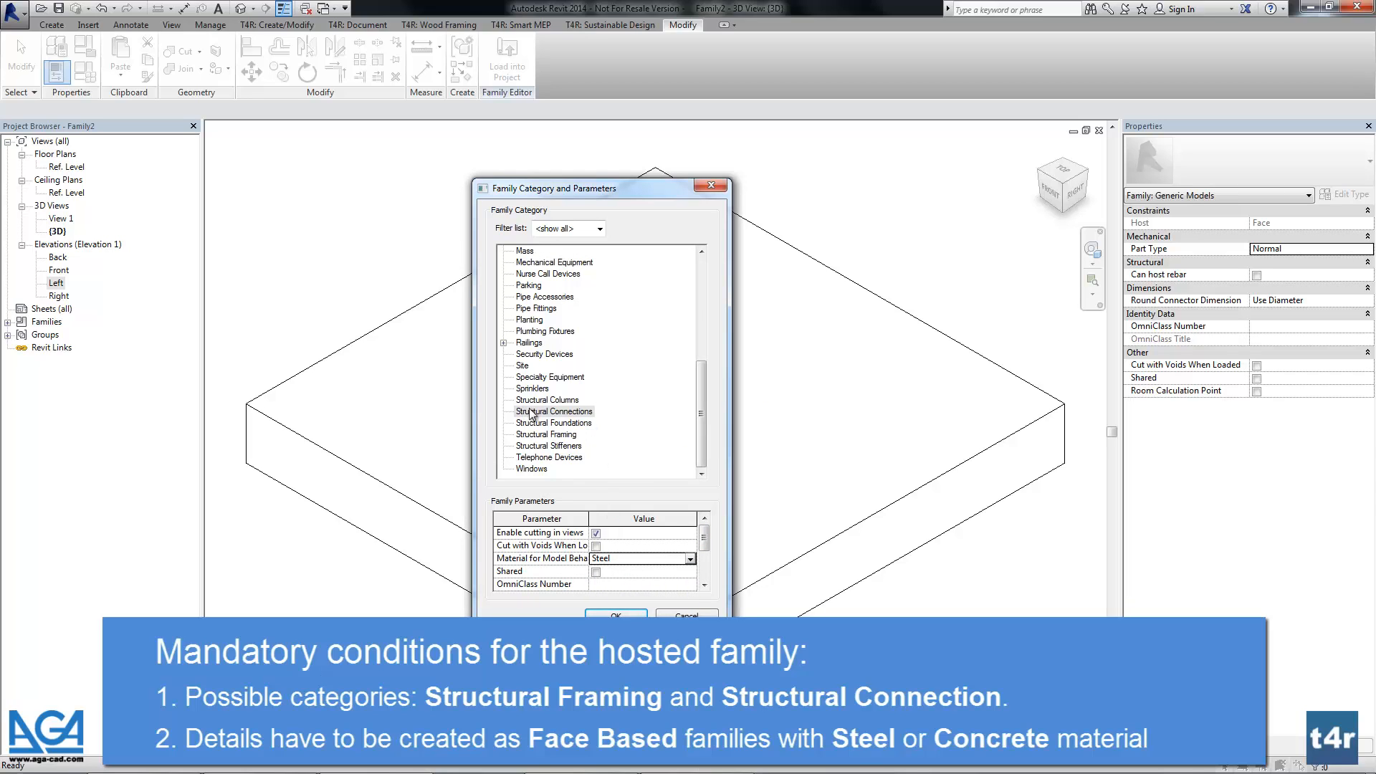
pyautogui.click(614, 615)
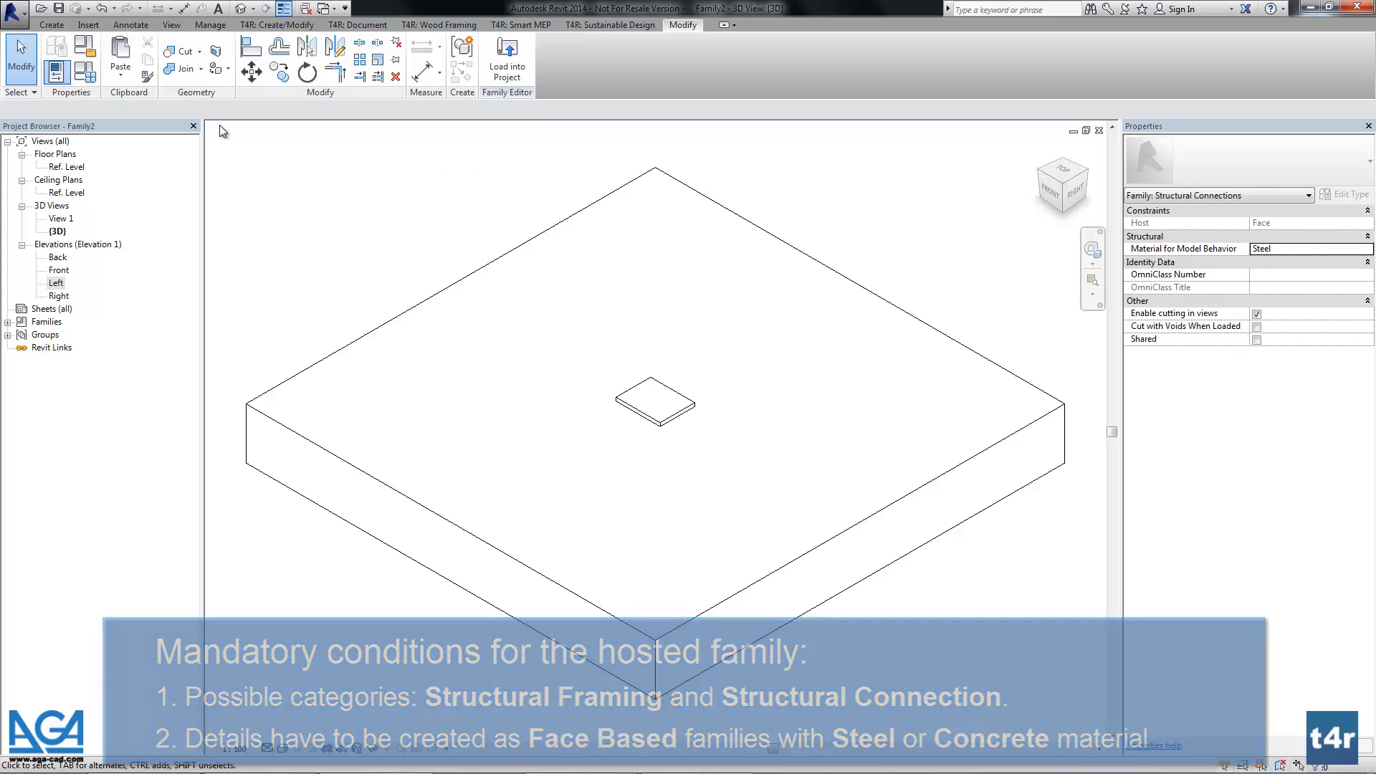
# Save the family to the Desktop as 'St connection.rfa'.
pyautogui.click(15, 9)
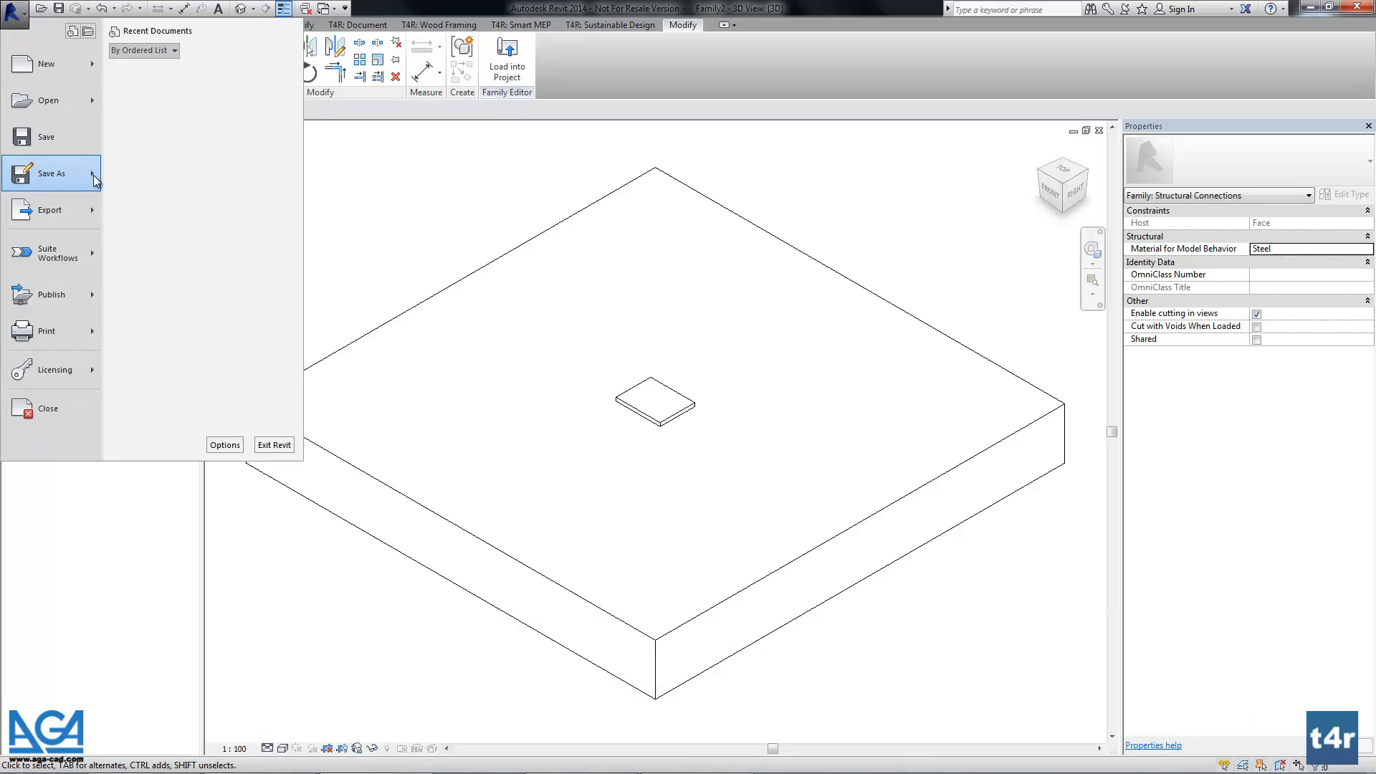
pyautogui.click(51, 173)
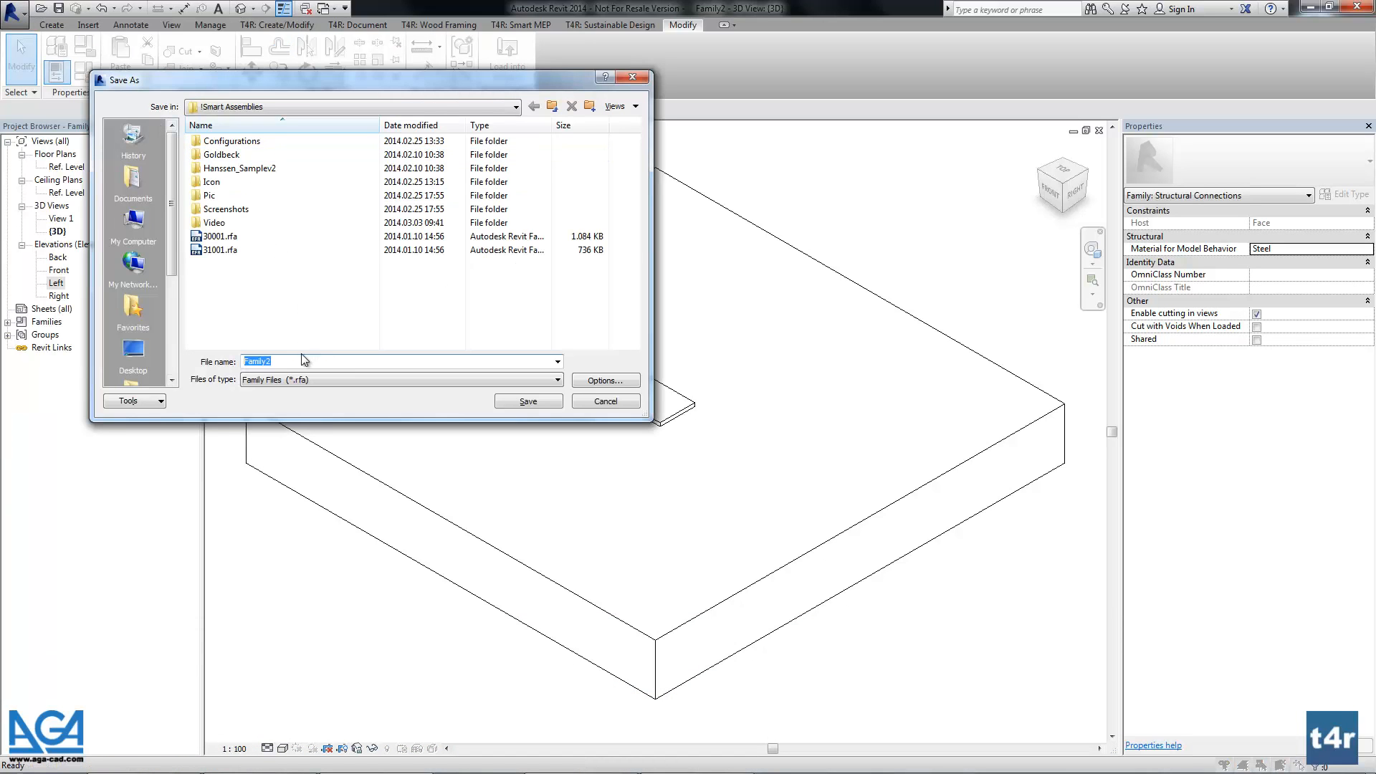
pyautogui.click(132, 349)
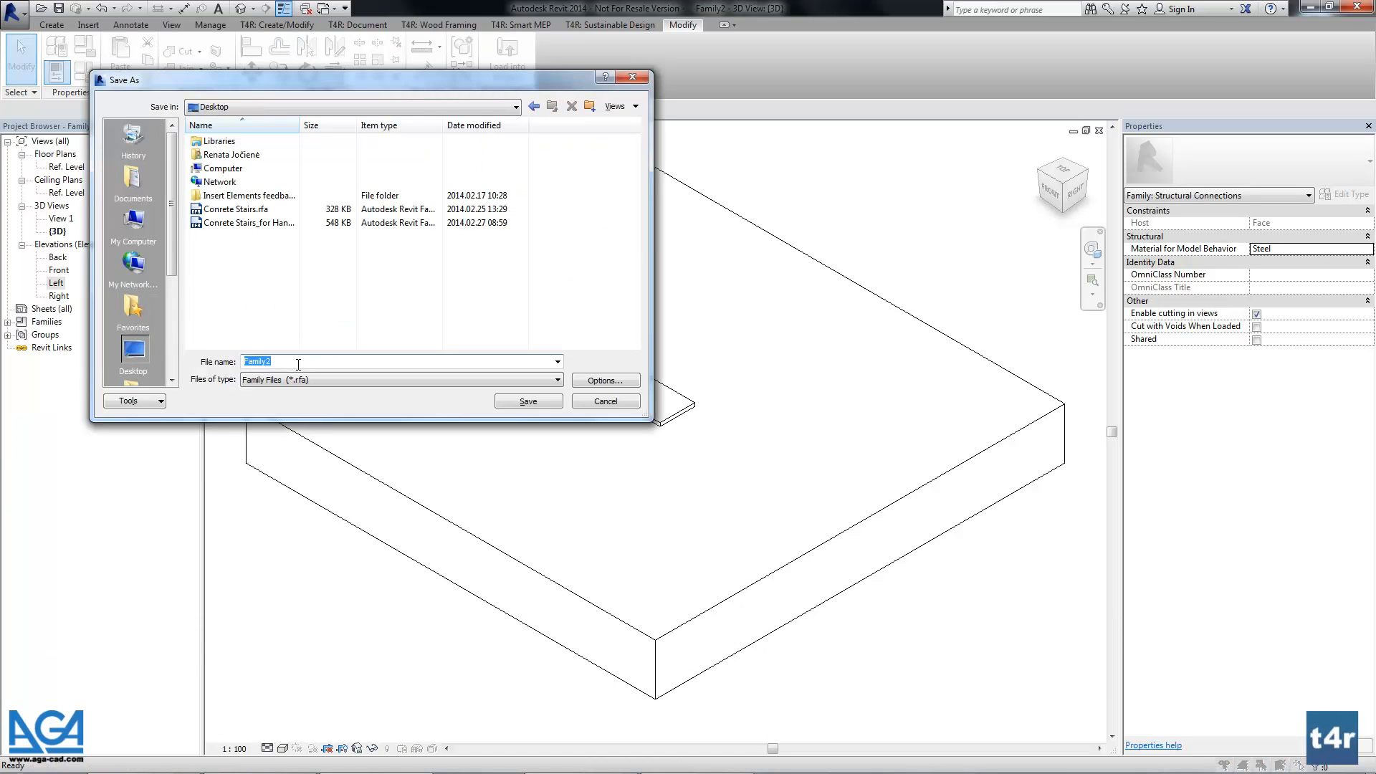
pyautogui.write('St')
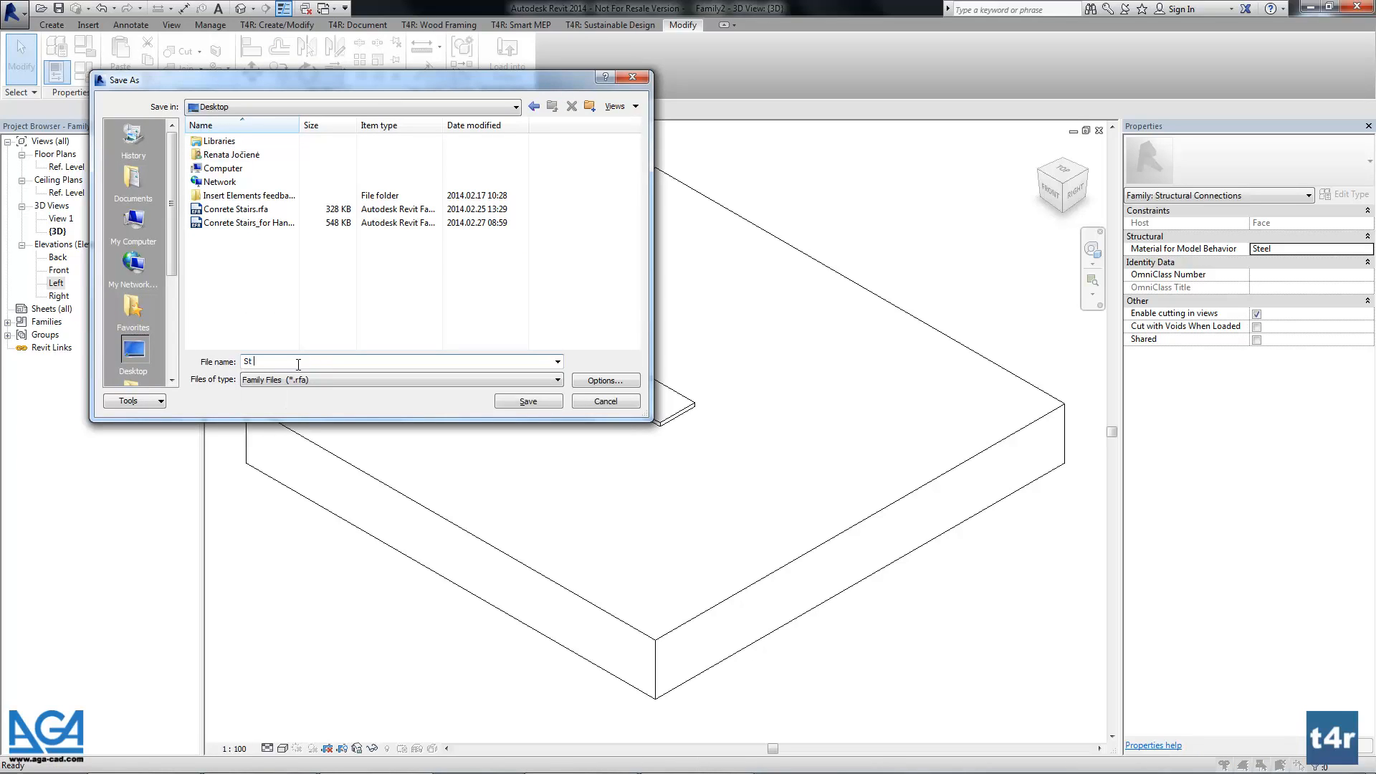
pyautogui.write('connection')
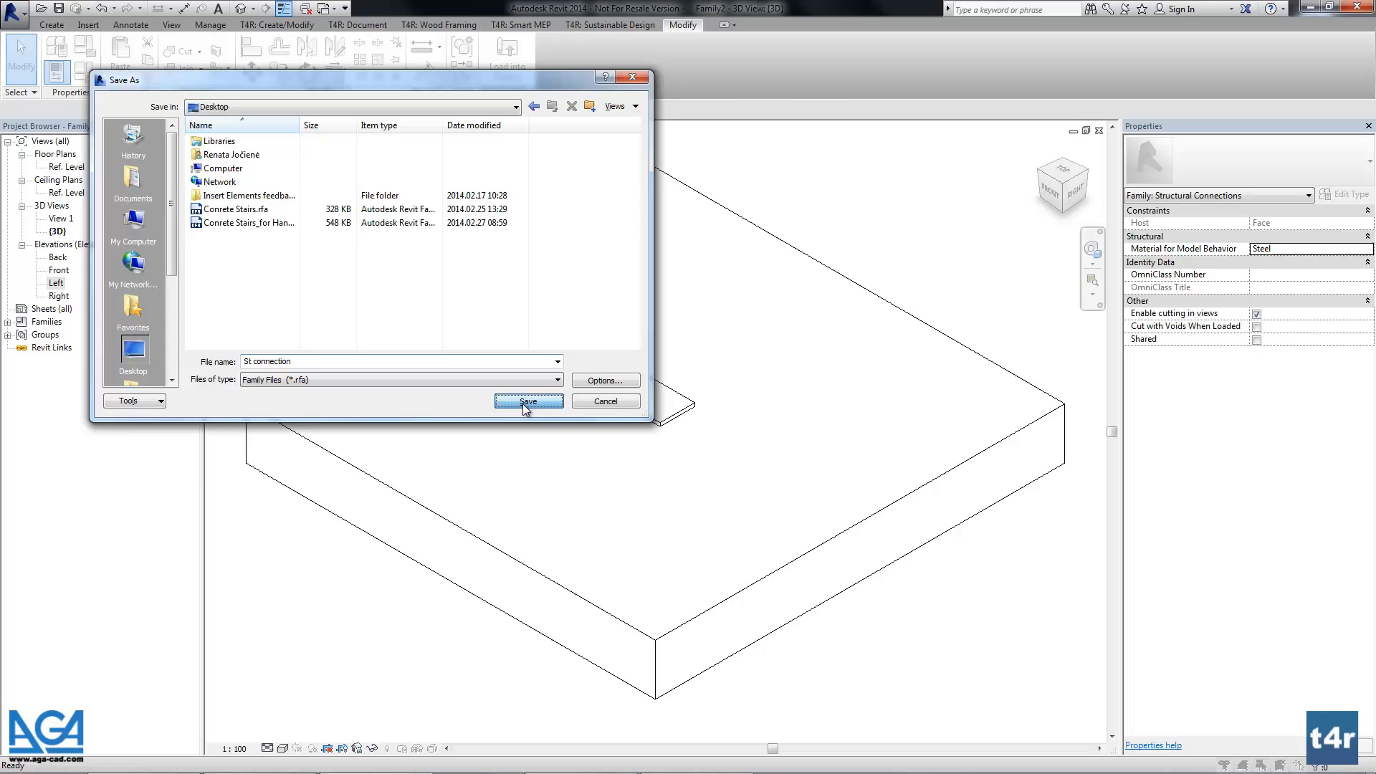
pyautogui.click(527, 402)
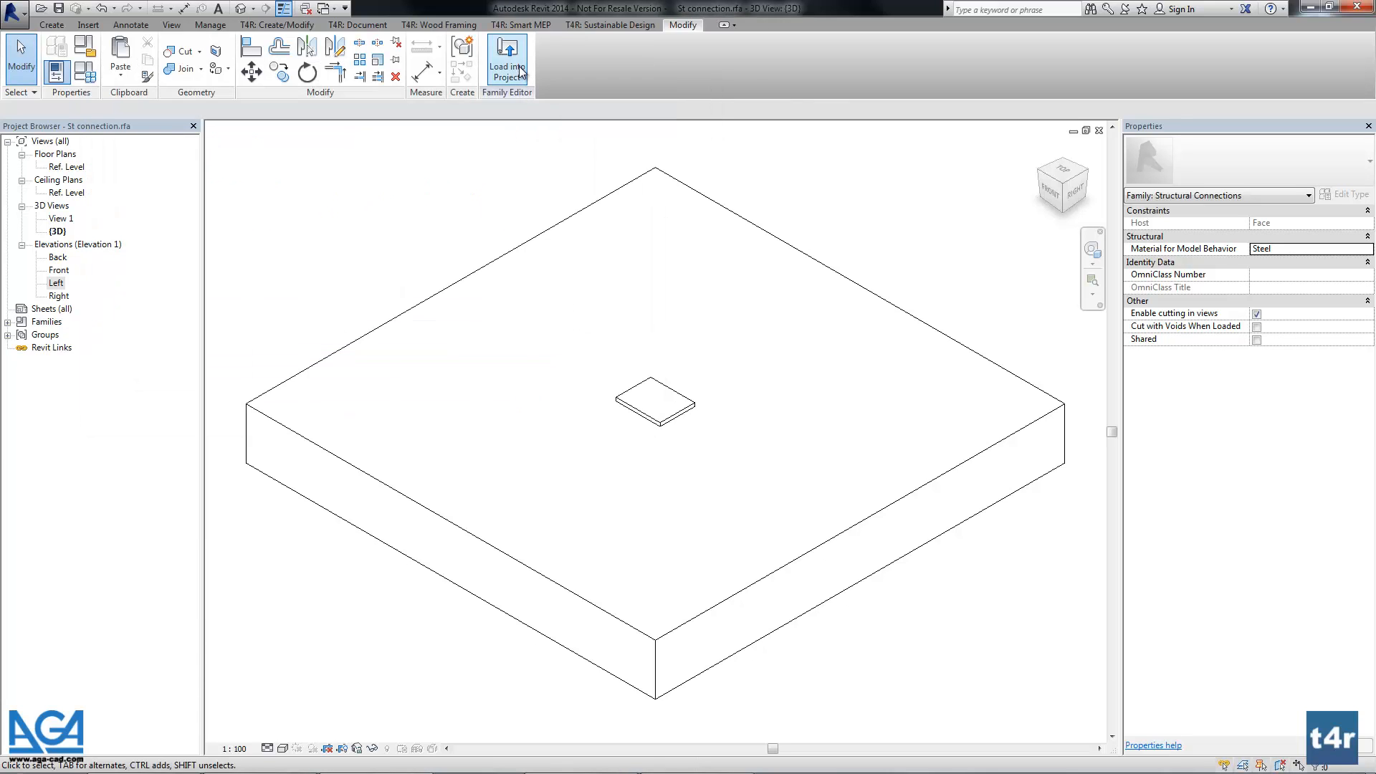
# Load the St connection family into Project5.
pyautogui.click(506, 62)
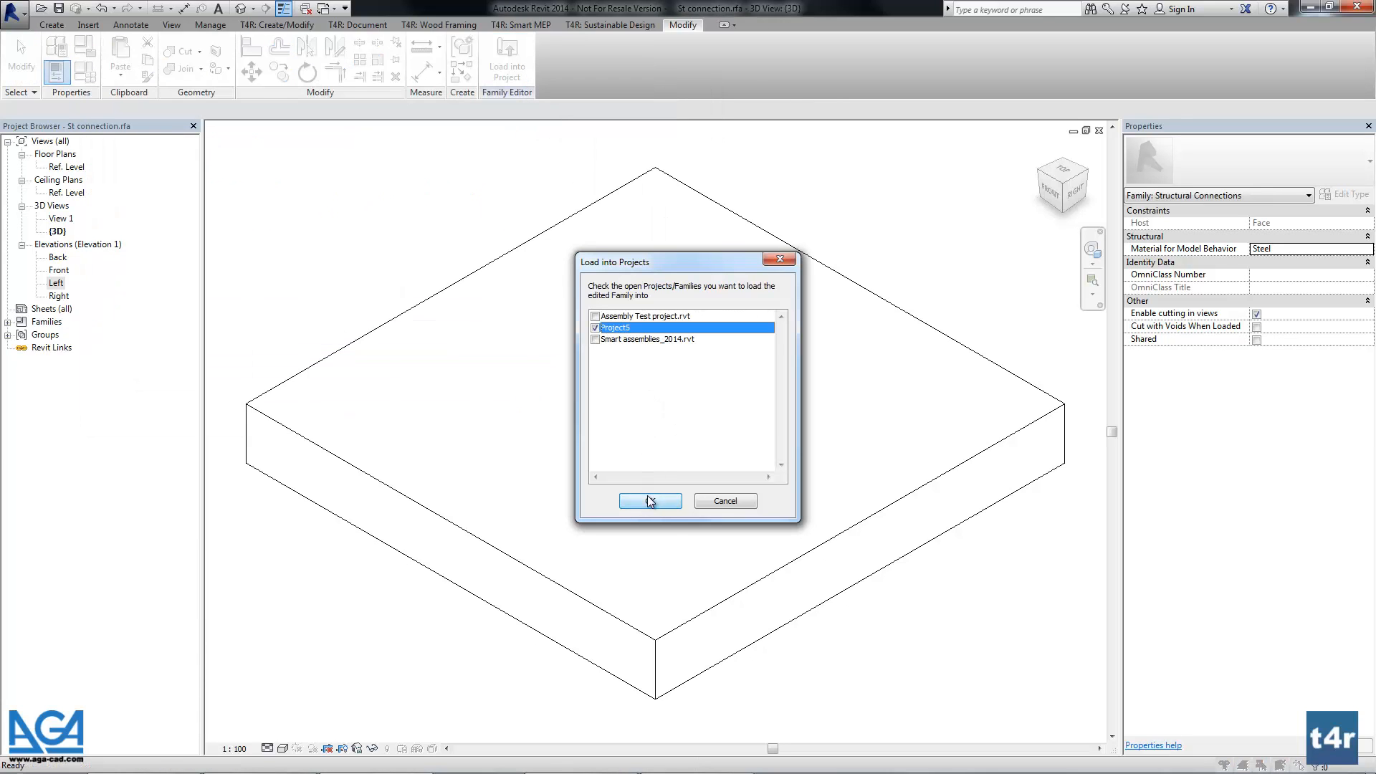
pyautogui.click(648, 500)
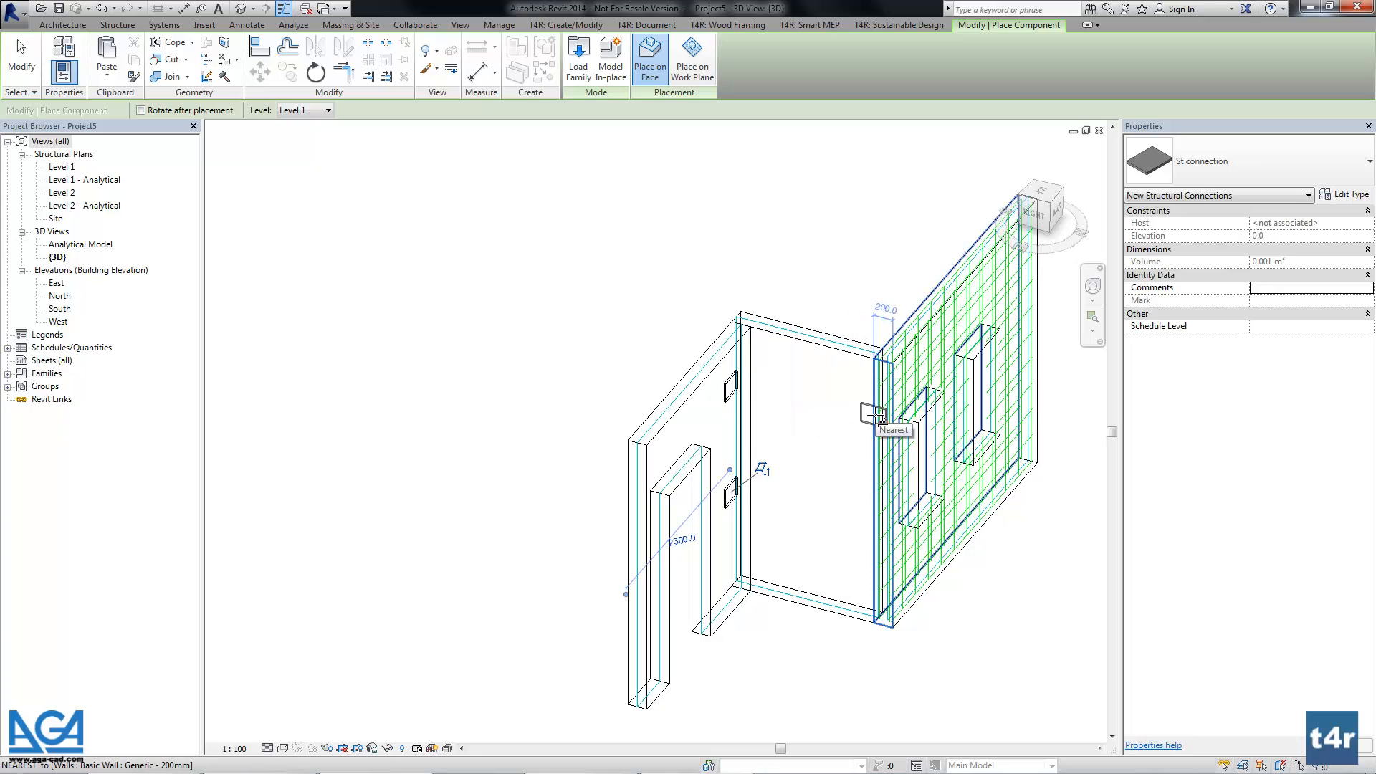
pyautogui.moveTo(869, 537)
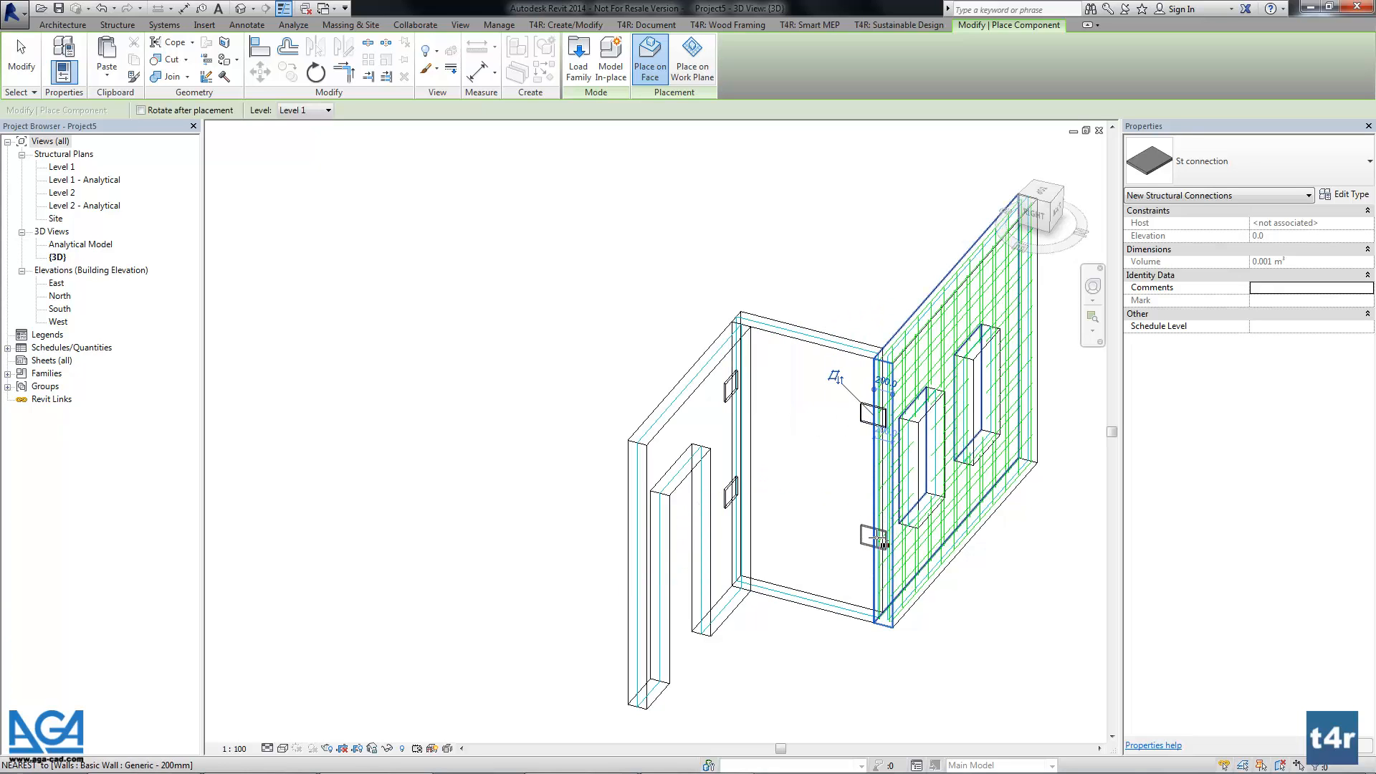